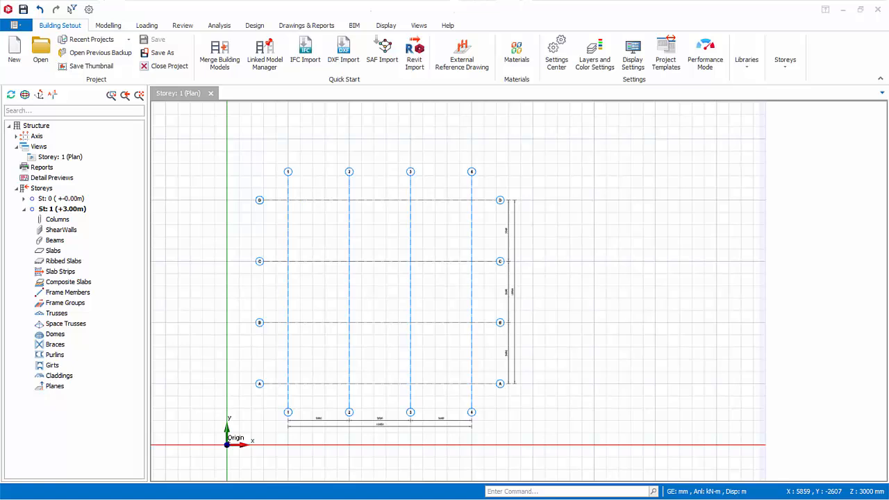
Expand the Axis list and select axis D, then the other lettered axes, then axis B.
{"action": "left_click", "coordinate": [16, 137]}
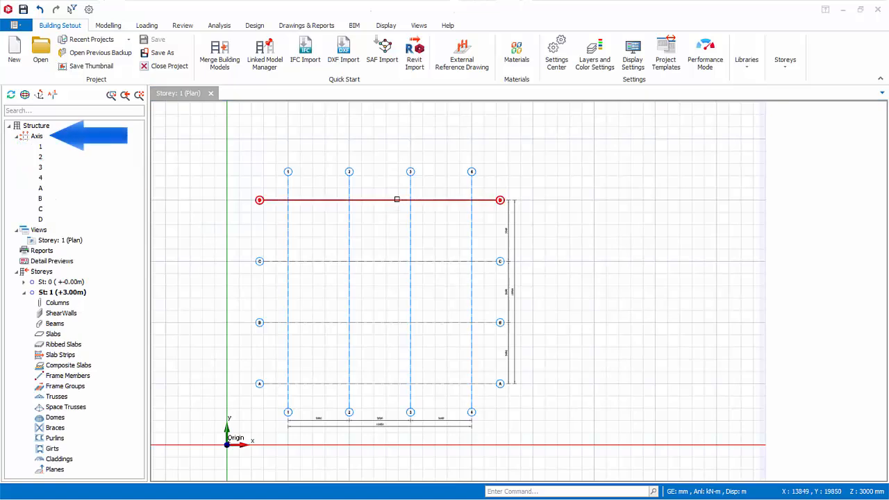
{"action": "mouse_move", "coordinate": [408, 211]}
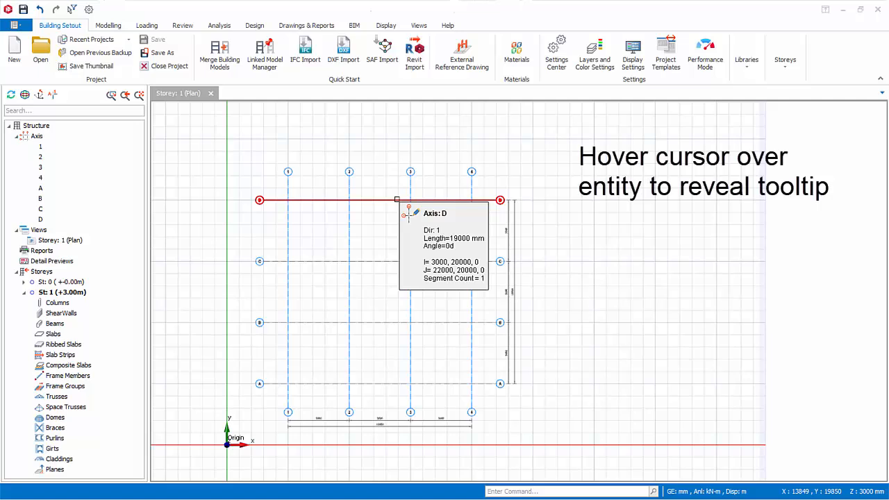
{"action": "left_click", "coordinate": [40, 219]}
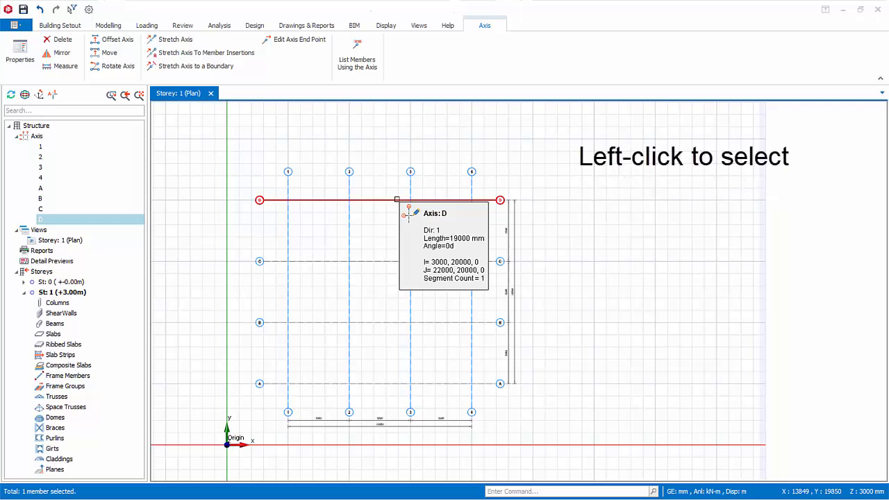
{"action": "mouse_move", "coordinate": [204, 231]}
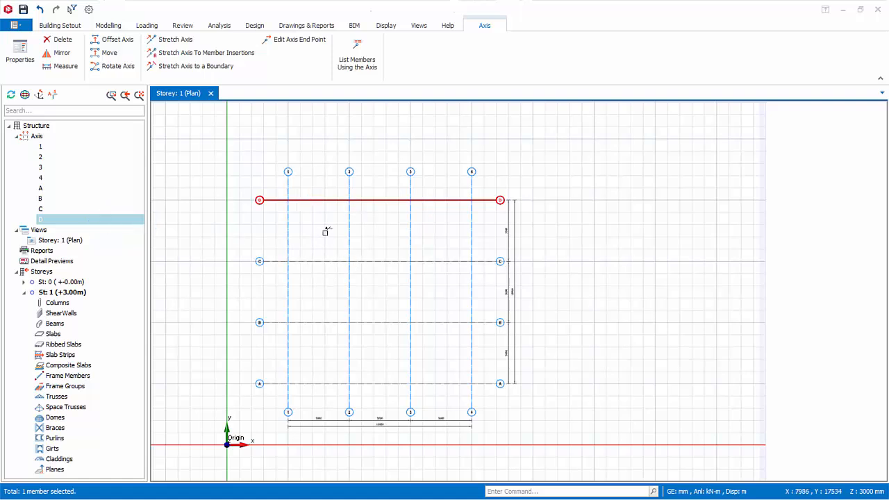
{"action": "left_click", "coordinate": [379, 261]}
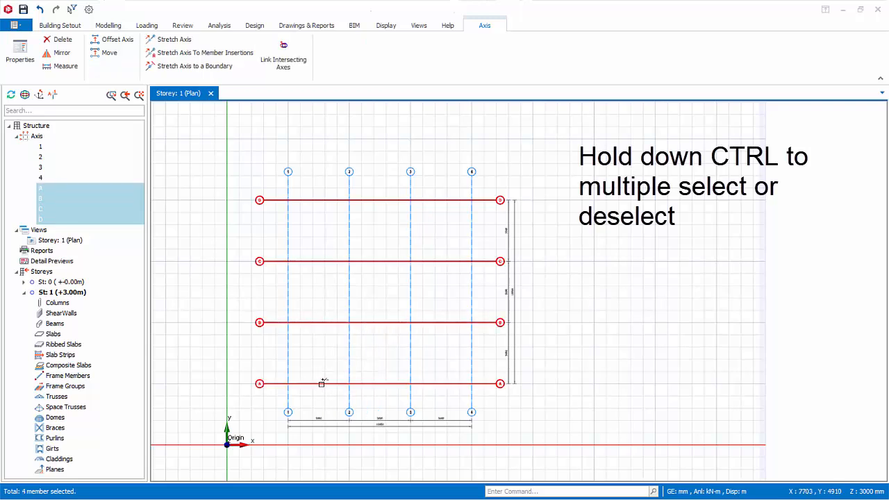
{"action": "mouse_move", "coordinate": [330, 348]}
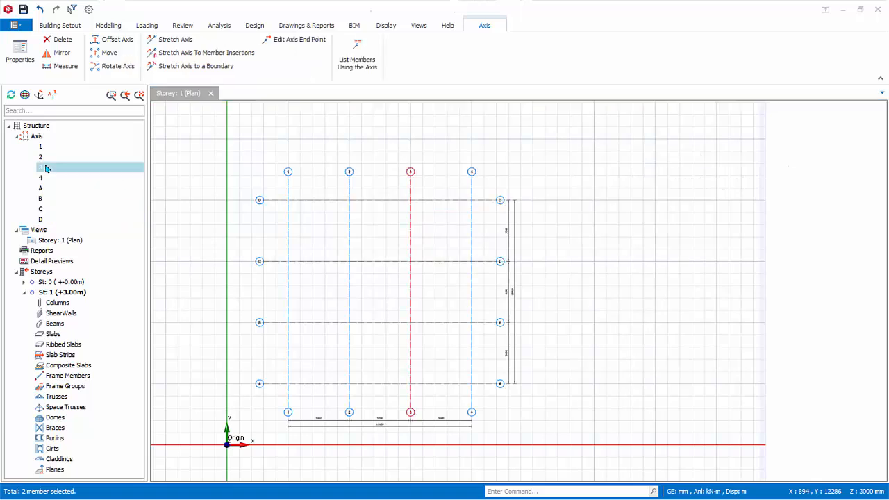
{"action": "left_click", "coordinate": [40, 198]}
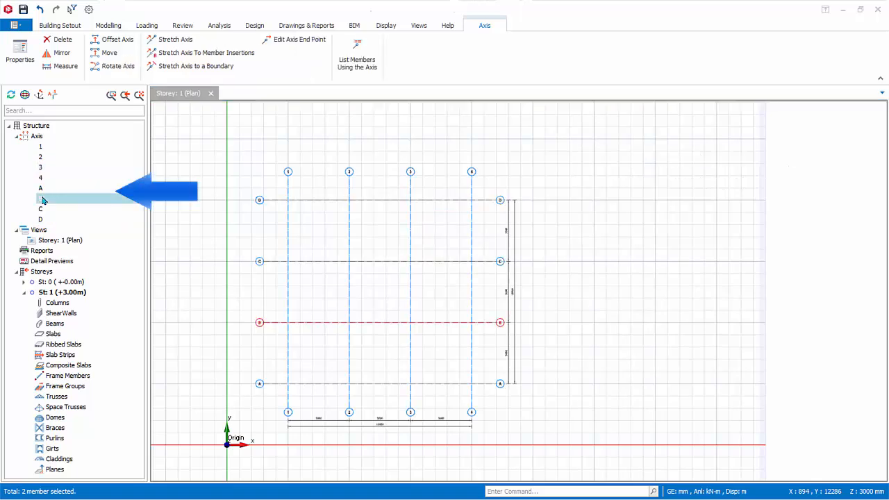
{"action": "left_click", "coordinate": [70, 26]}
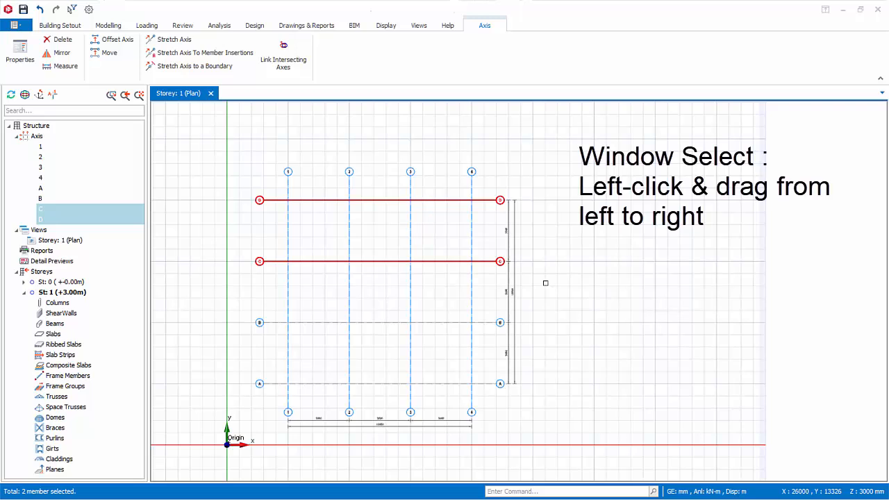
{"action": "mouse_move", "coordinate": [546, 288]}
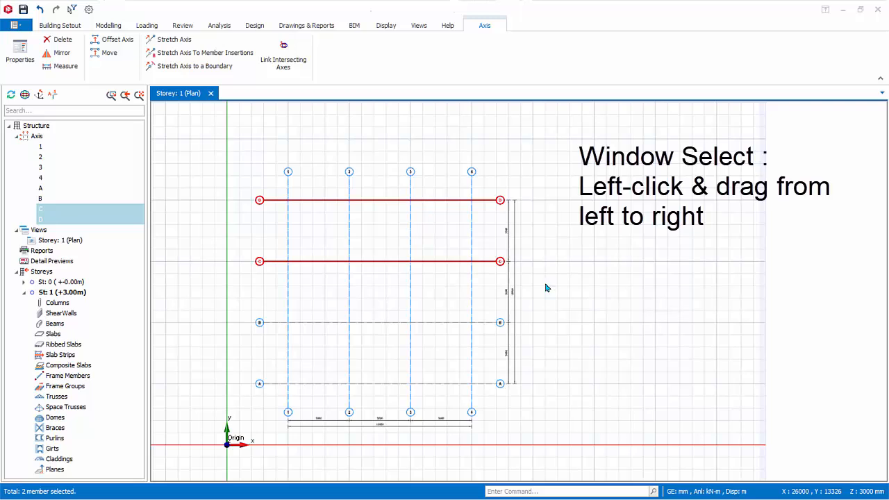
Window-select axes C and D, fence-select axes 3, B, C and D, then deselect everything.
{"action": "left_click", "coordinate": [60, 25]}
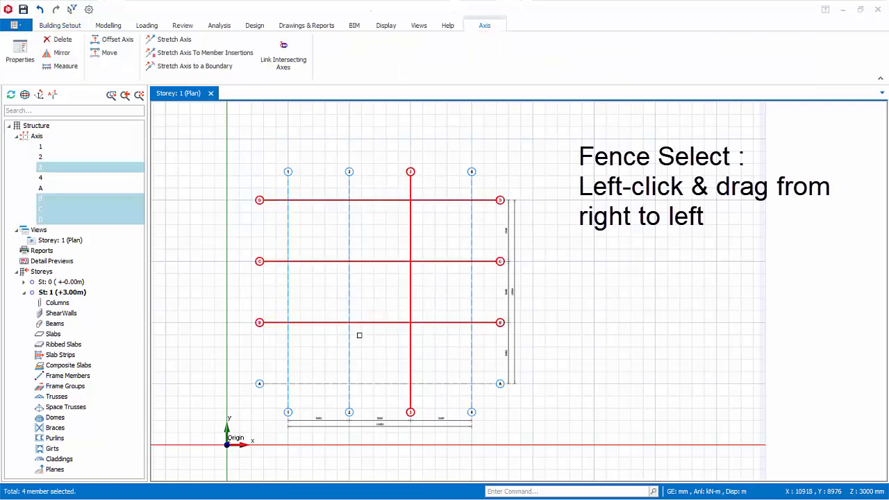
{"action": "left_click", "coordinate": [63, 25]}
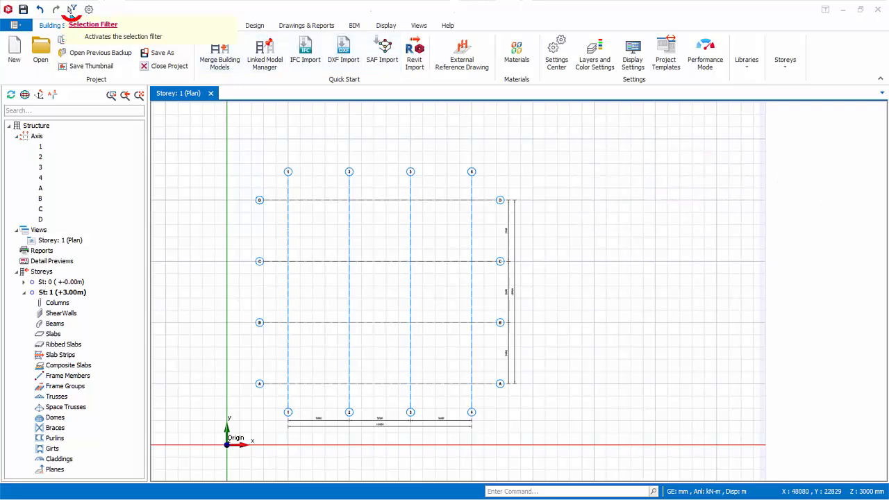
In the Selection Filter, clear all entity types, re-tick Axis, then toggle all types.
{"action": "left_click", "coordinate": [72, 10]}
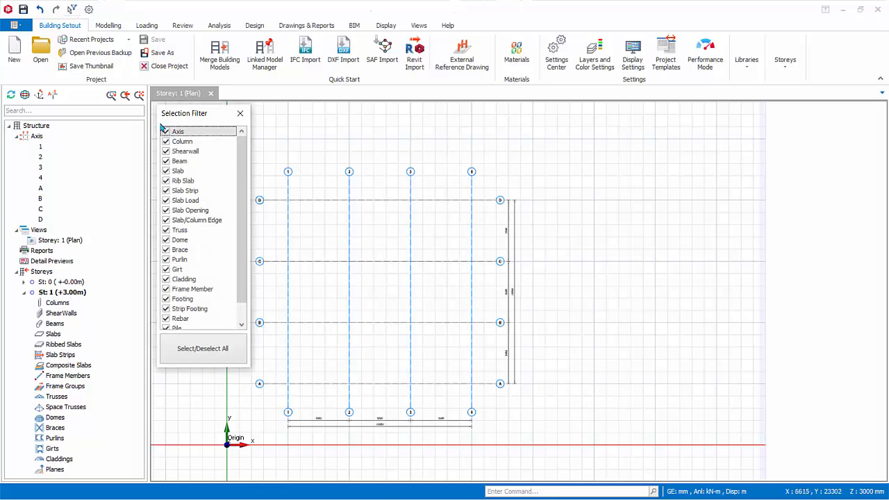
{"action": "left_click", "coordinate": [203, 349]}
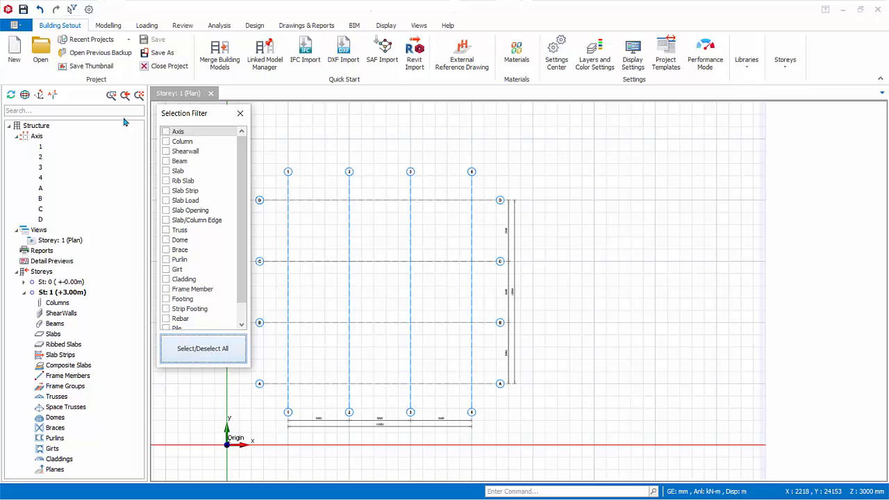
{"action": "left_click", "coordinate": [166, 131]}
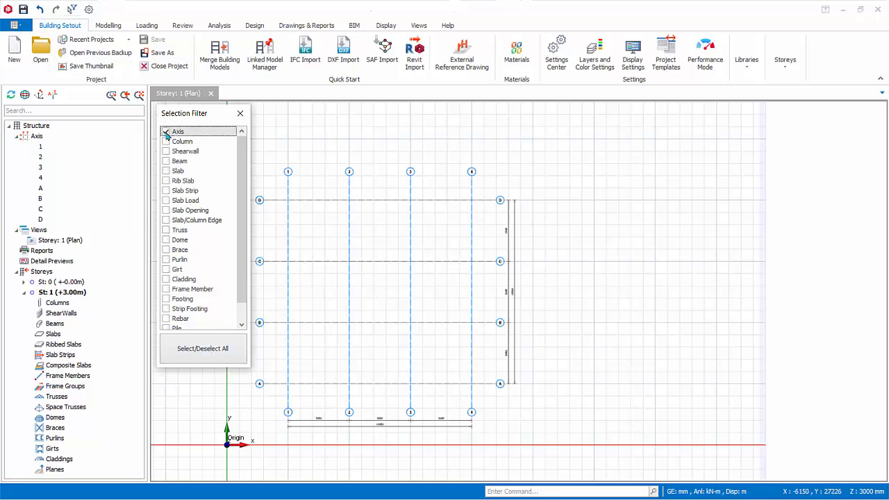
{"action": "left_click", "coordinate": [166, 132]}
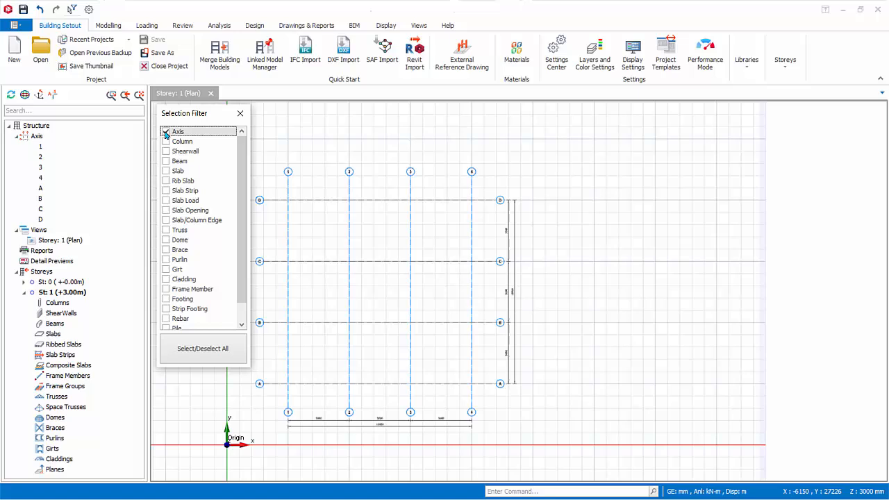
{"action": "left_click", "coordinate": [166, 132]}
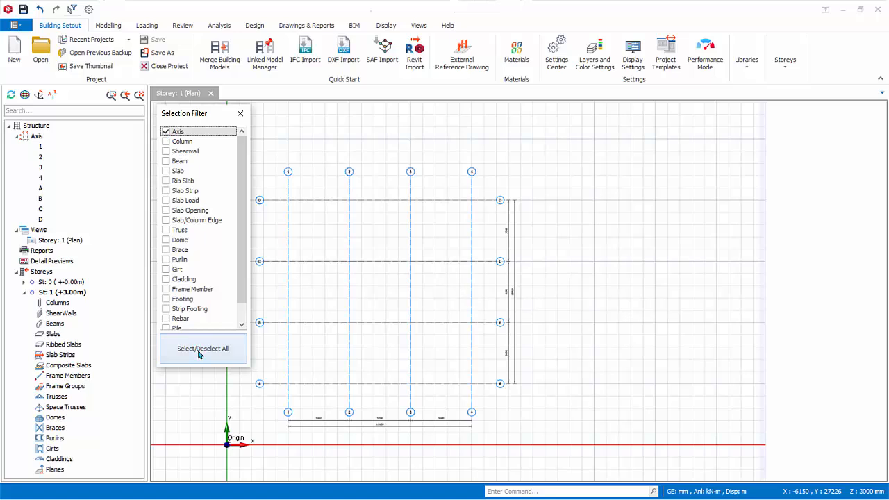
{"action": "left_click", "coordinate": [202, 348]}
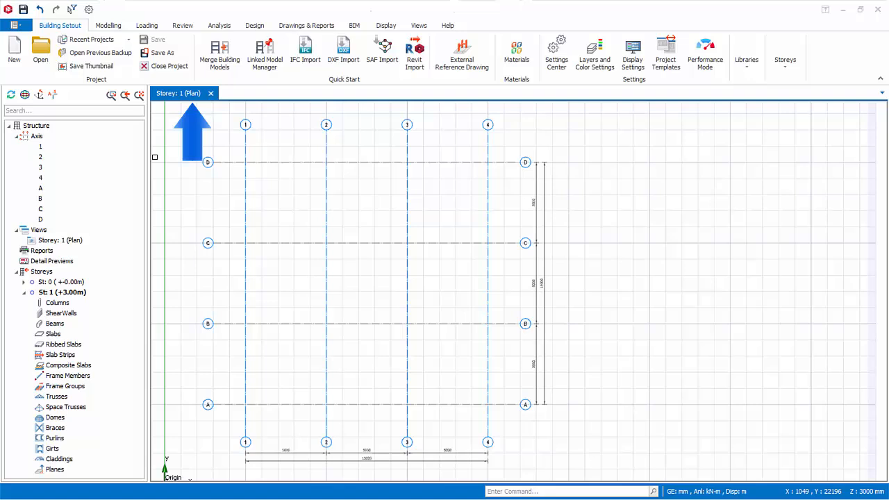
{"action": "left_click", "coordinate": [55, 282]}
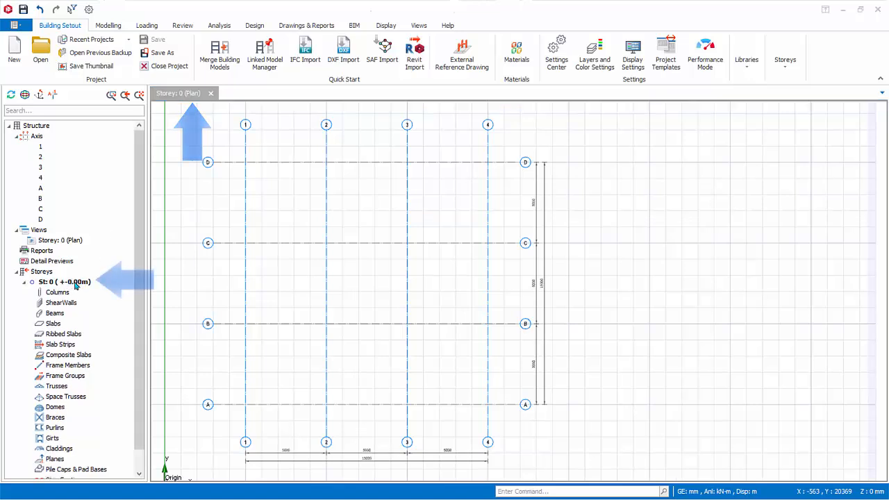
{"action": "left_click", "coordinate": [107, 26]}
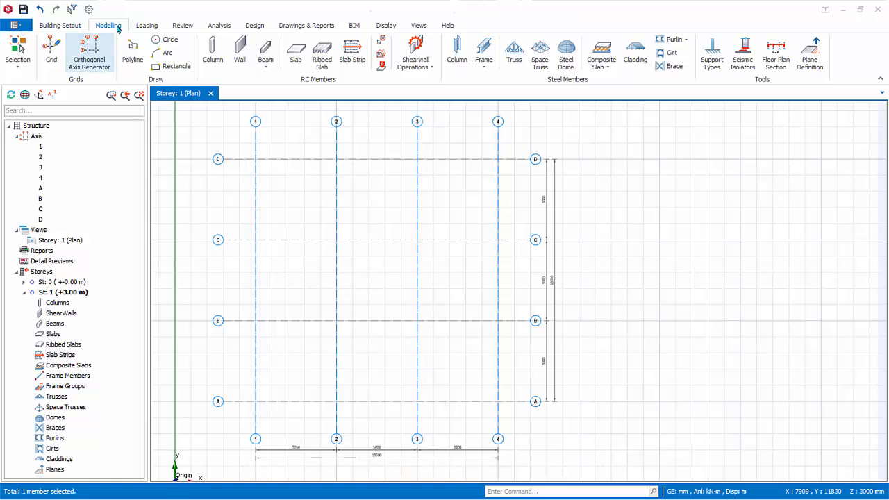
{"action": "mouse_move", "coordinate": [212, 52]}
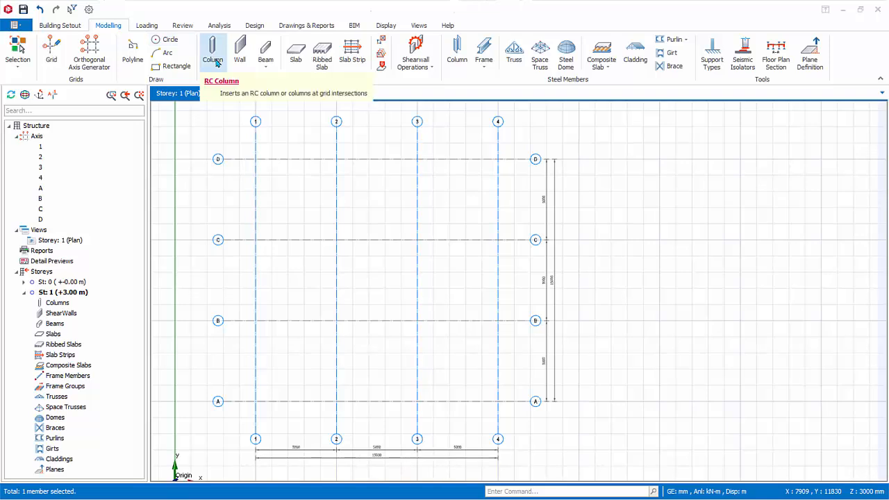
{"action": "mouse_move", "coordinate": [214, 54]}
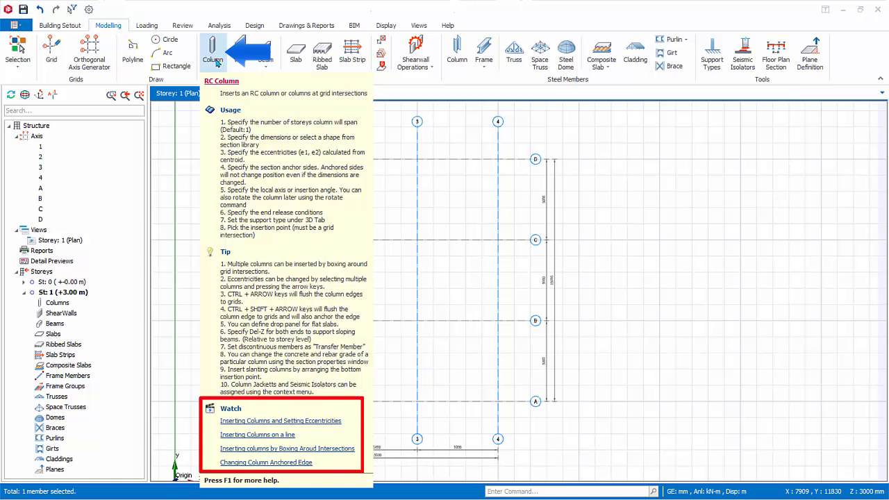
Start the RC Column tool for 500×250 mm column 1C1 and try an off-centre anchor.
{"action": "left_click", "coordinate": [213, 50]}
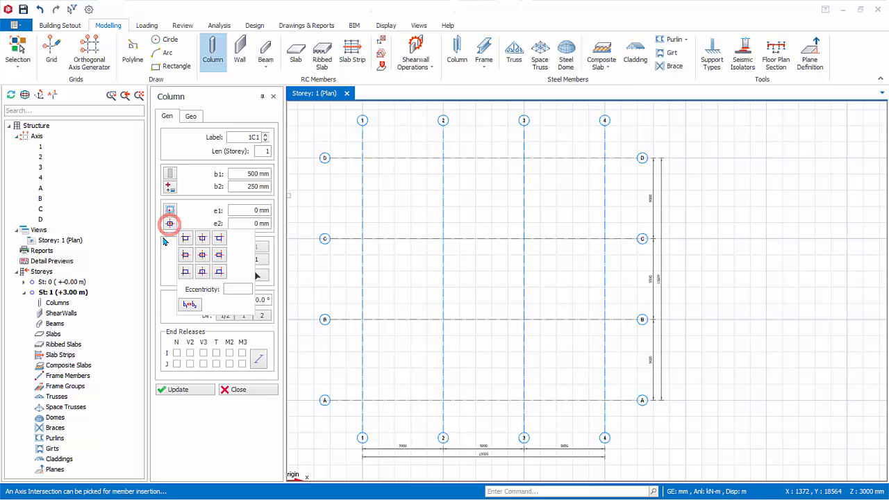
{"action": "left_click", "coordinate": [186, 238]}
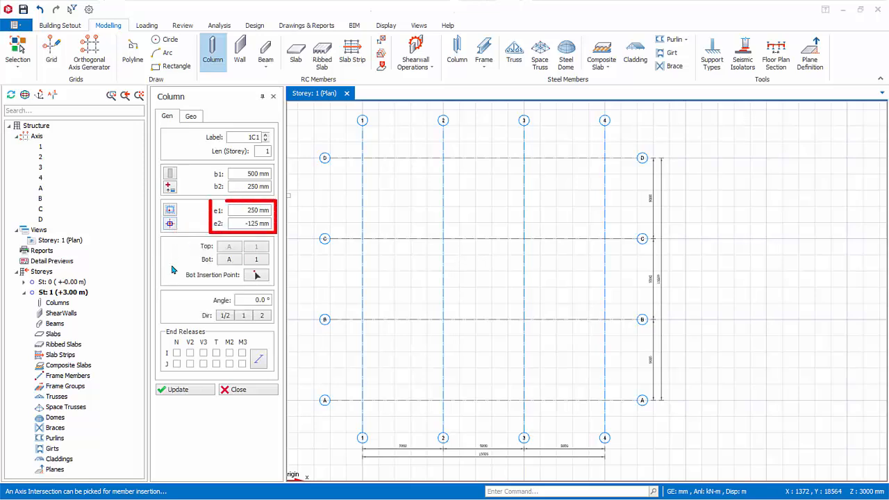
{"action": "mouse_move", "coordinate": [171, 260]}
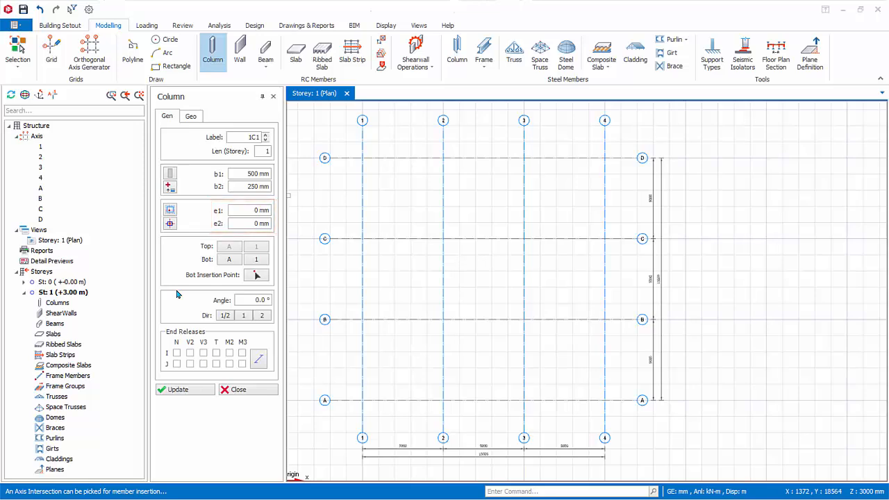
{"action": "mouse_move", "coordinate": [375, 379]}
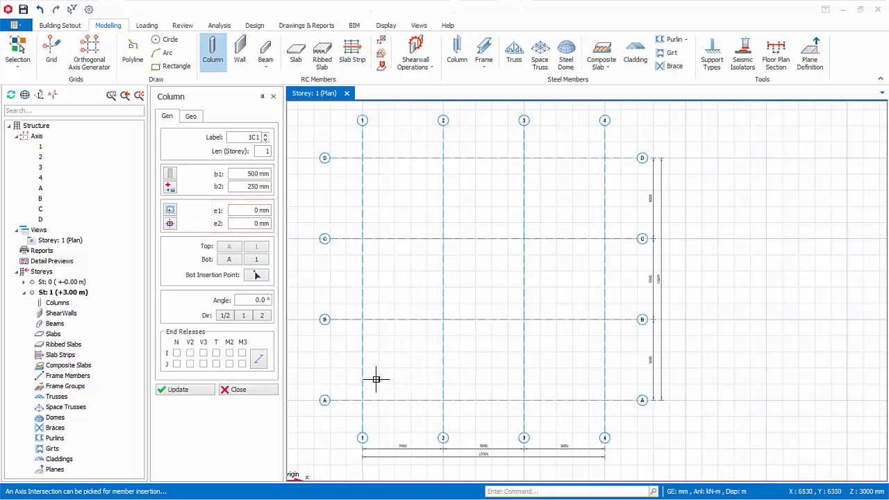
{"action": "mouse_move", "coordinate": [361, 401]}
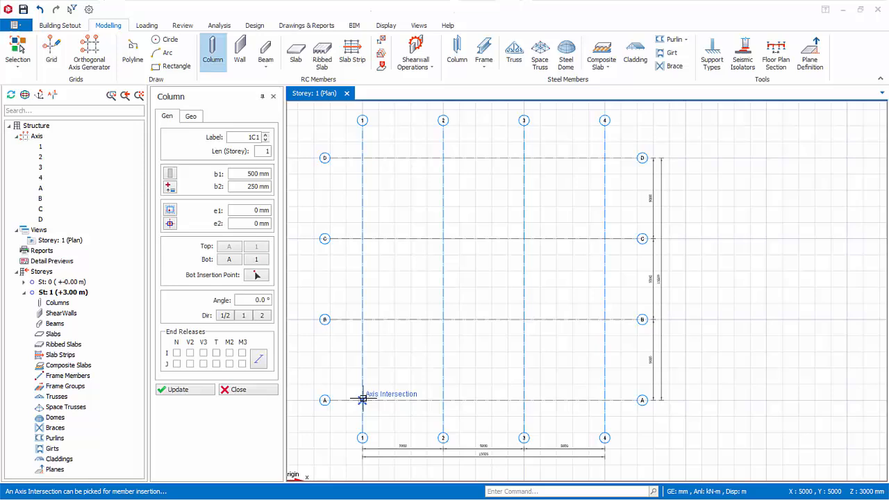
Place column 1C1 at the intersection of axes A and 1.
{"action": "left_click", "coordinate": [361, 400]}
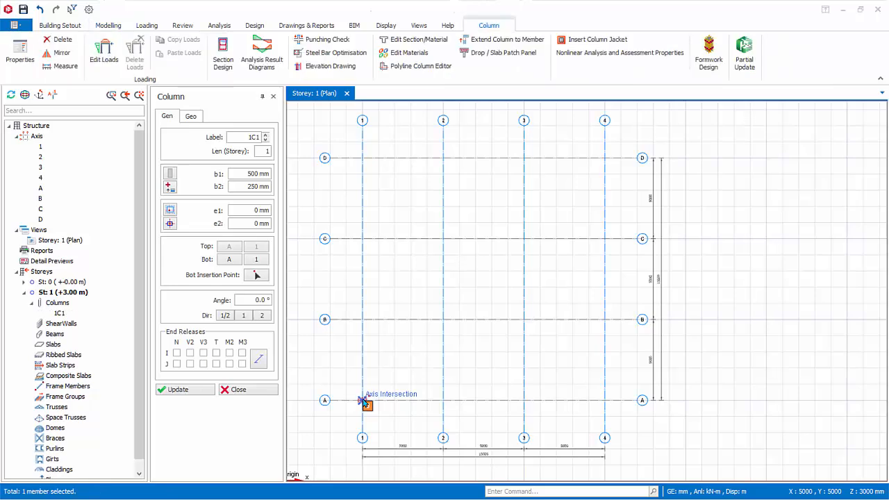
{"action": "mouse_move", "coordinate": [361, 392]}
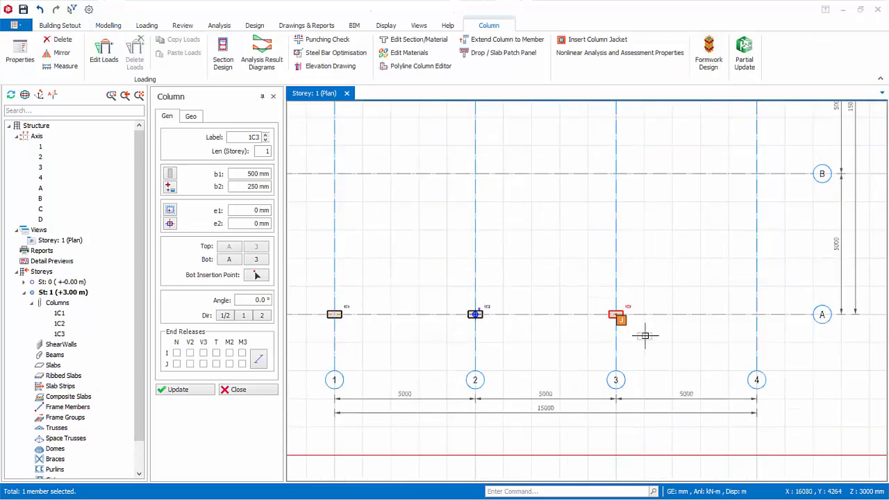
{"action": "mouse_move", "coordinate": [612, 352]}
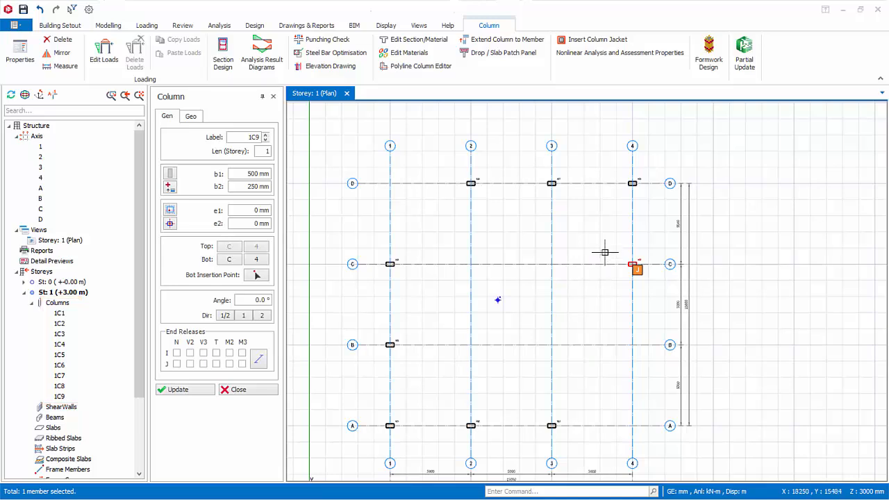
{"action": "mouse_move", "coordinate": [170, 176]}
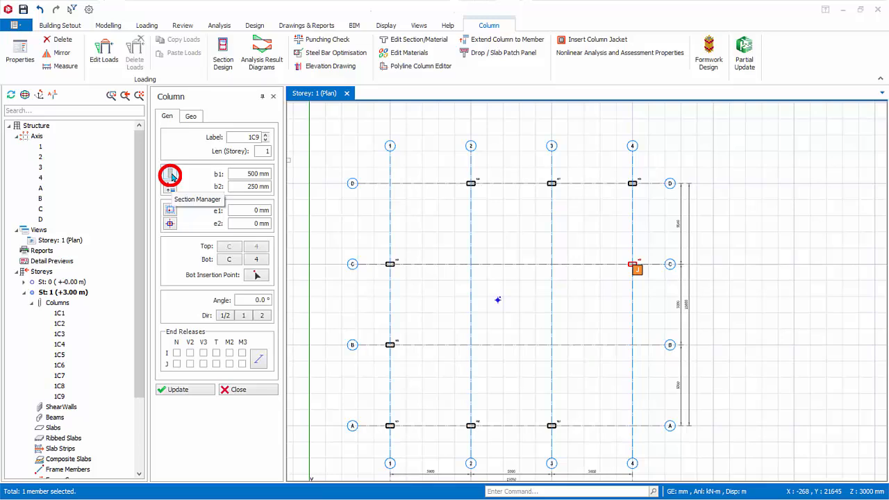
In the section shape settings, try the L shape and then the T shape.
{"action": "left_click", "coordinate": [170, 176]}
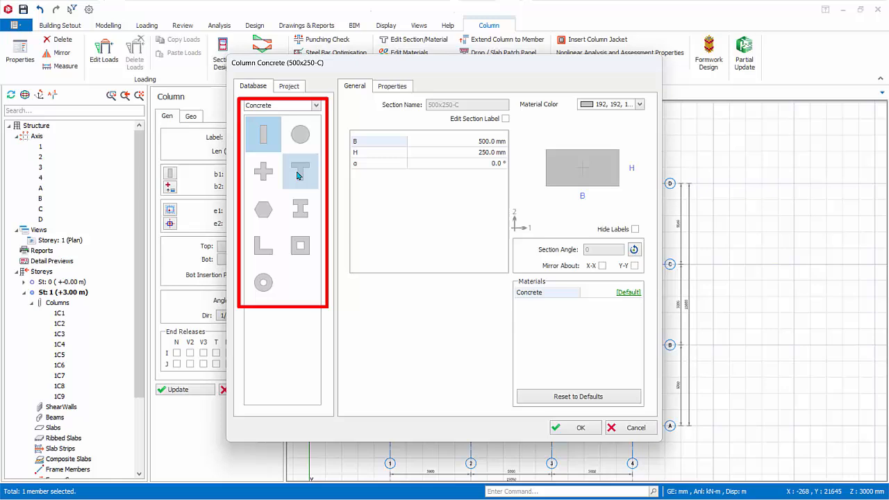
{"action": "left_click", "coordinate": [300, 208]}
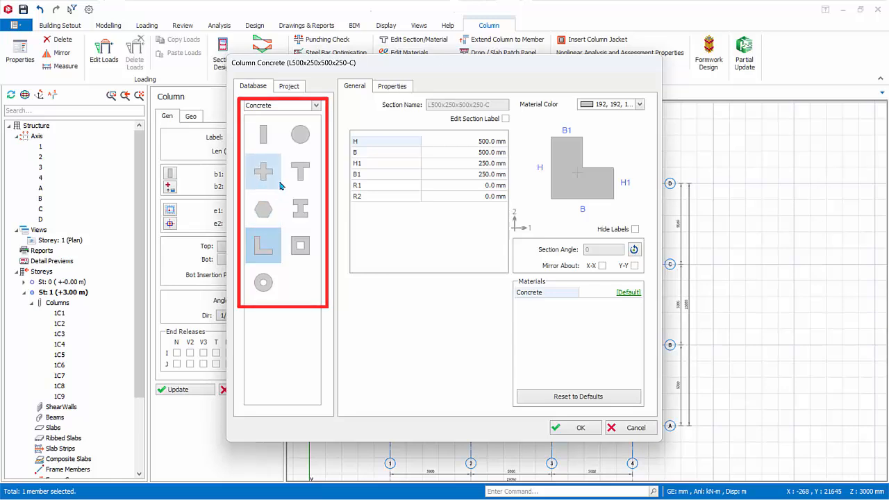
{"action": "left_click", "coordinate": [299, 171]}
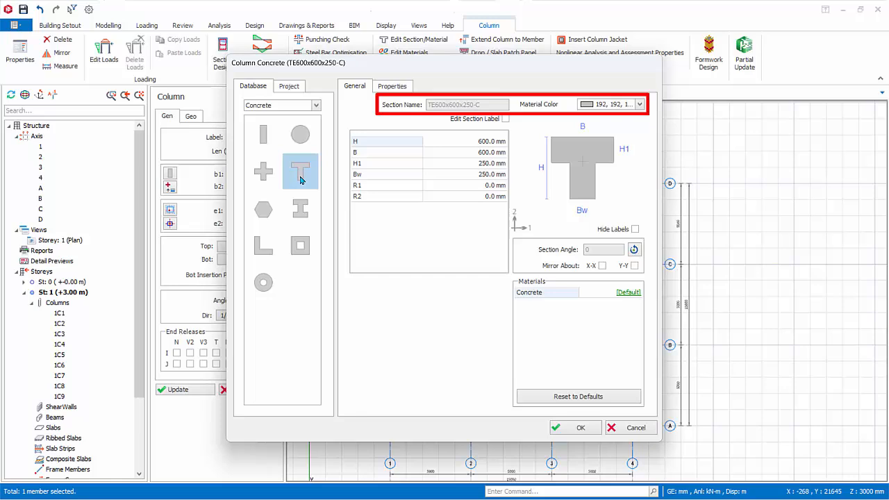
{"action": "mouse_move", "coordinate": [366, 224]}
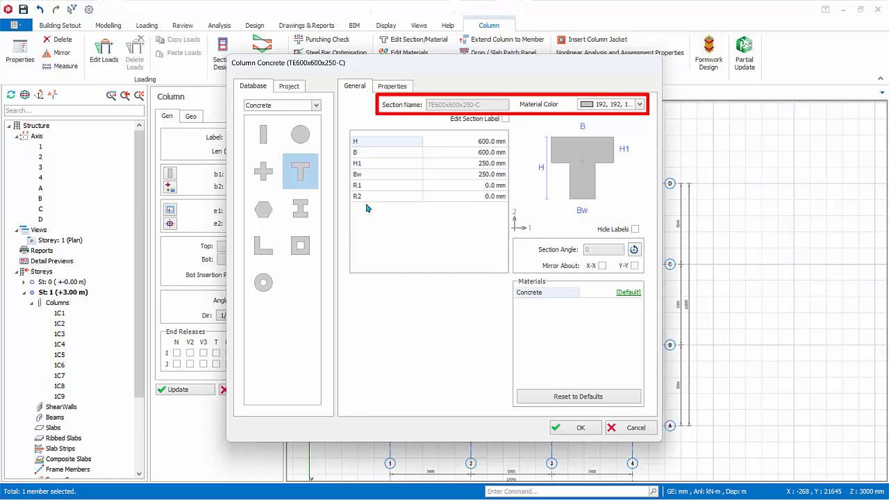
{"action": "mouse_move", "coordinate": [361, 209]}
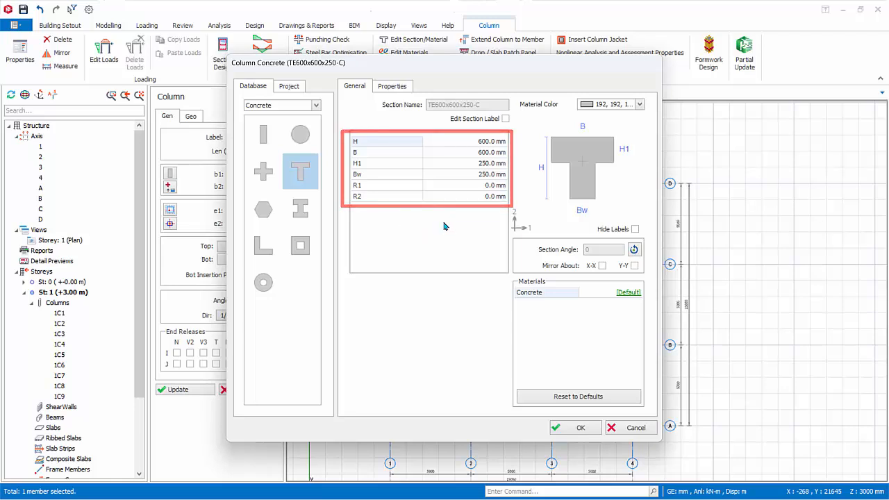
{"action": "left_click", "coordinate": [635, 250]}
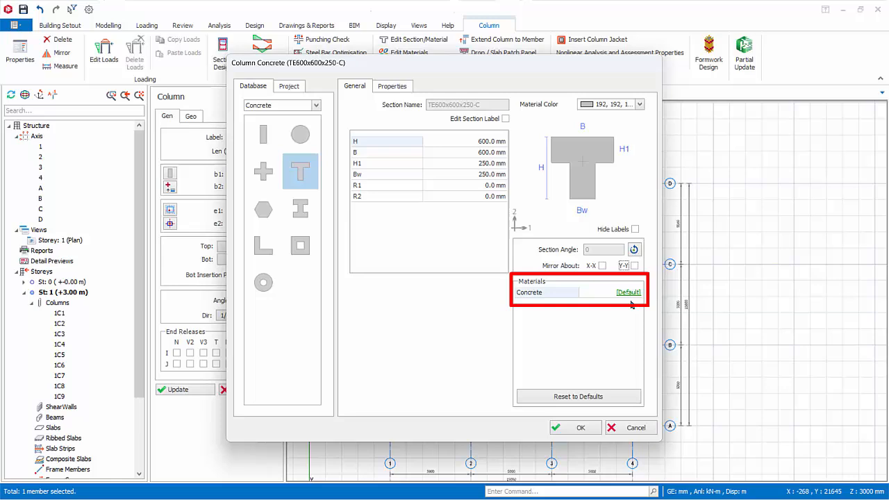
{"action": "mouse_move", "coordinate": [627, 297]}
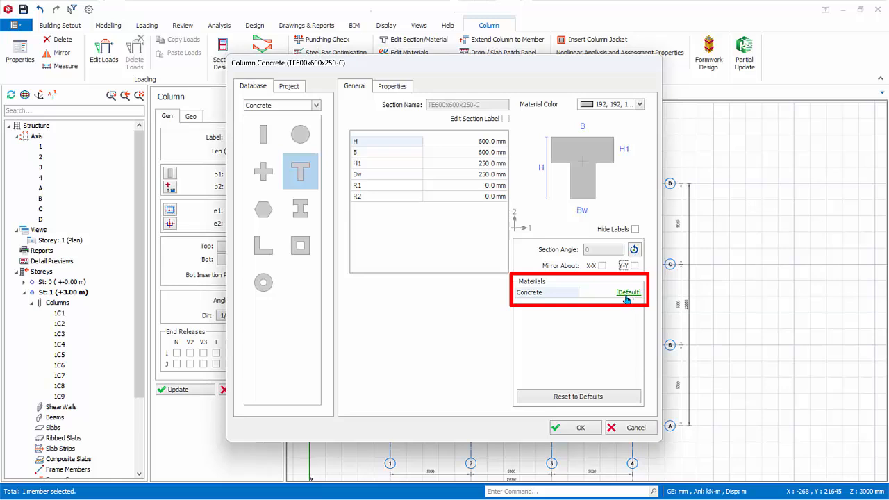
{"action": "mouse_move", "coordinate": [630, 309]}
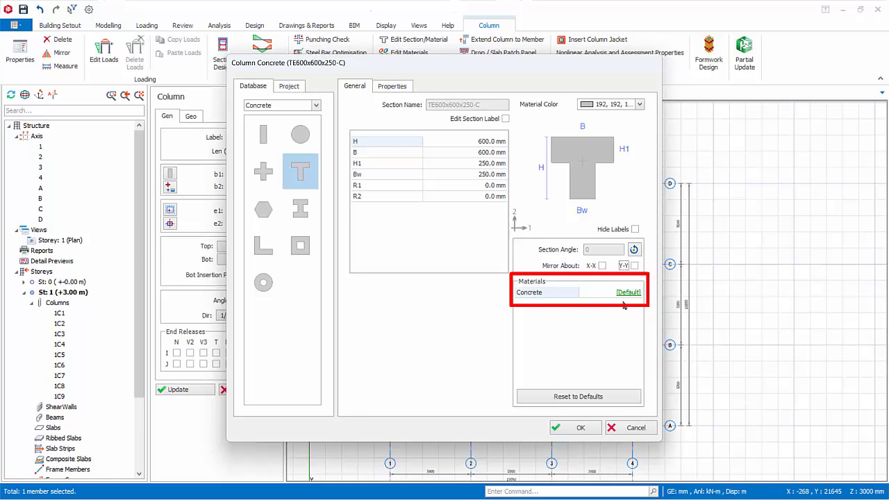
{"action": "mouse_move", "coordinate": [627, 307]}
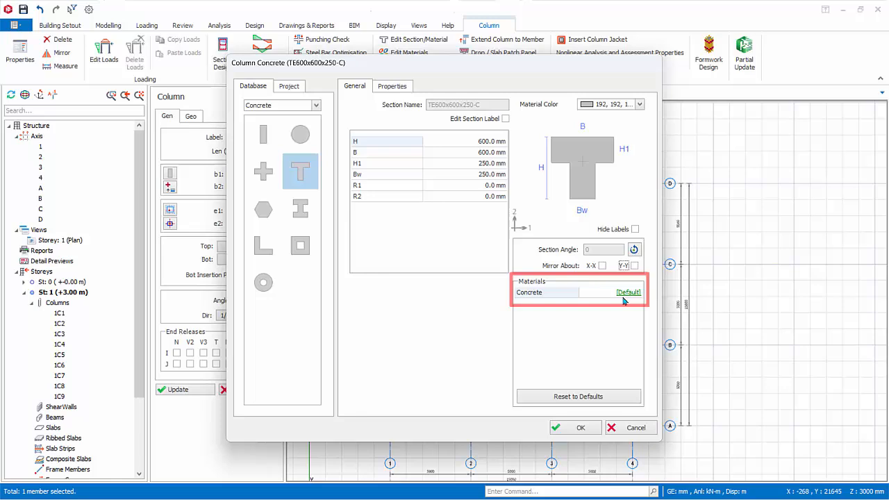
View the section's calculated properties, tick Edit Manually, and switch to a circular section.
{"action": "left_click", "coordinate": [393, 85]}
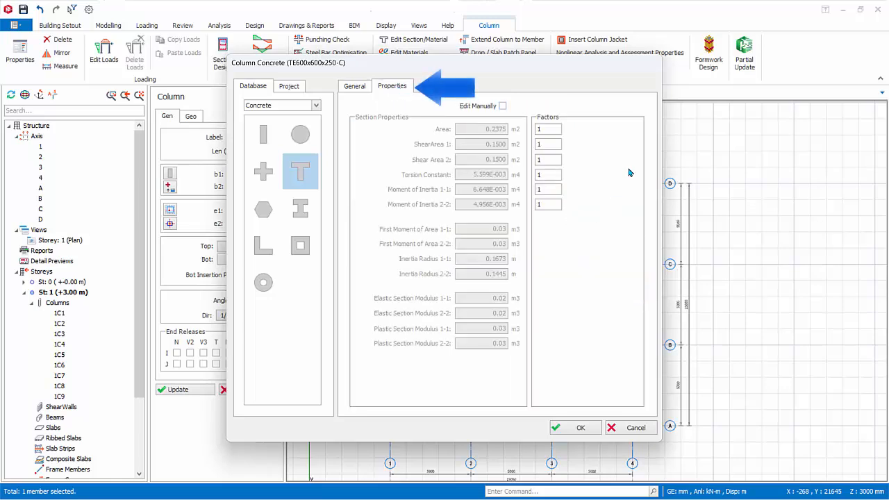
{"action": "mouse_move", "coordinate": [623, 172]}
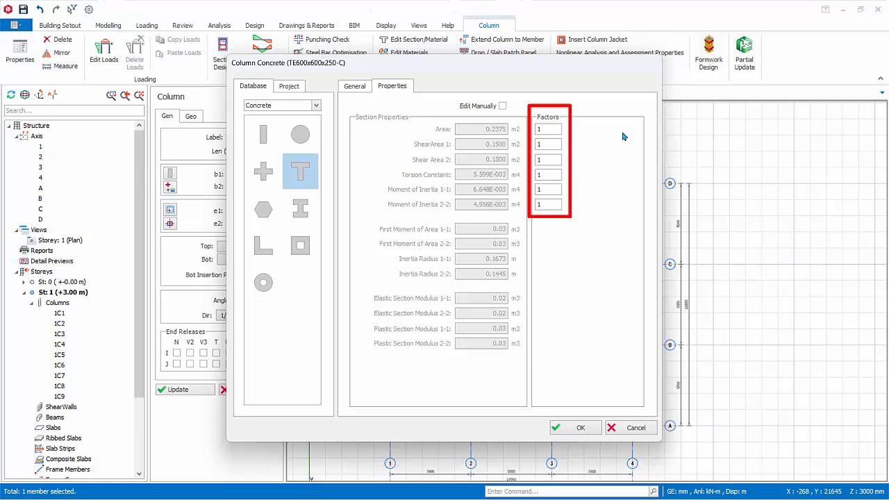
{"action": "left_click", "coordinate": [549, 129]}
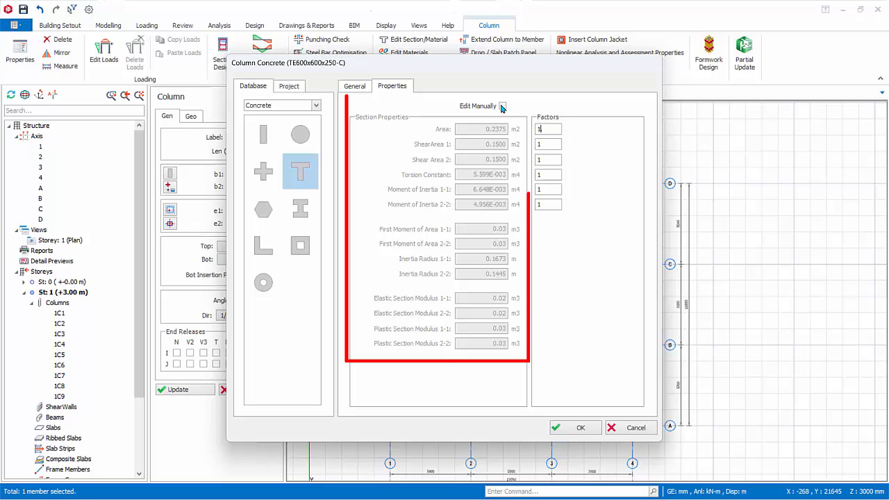
{"action": "left_click", "coordinate": [501, 105]}
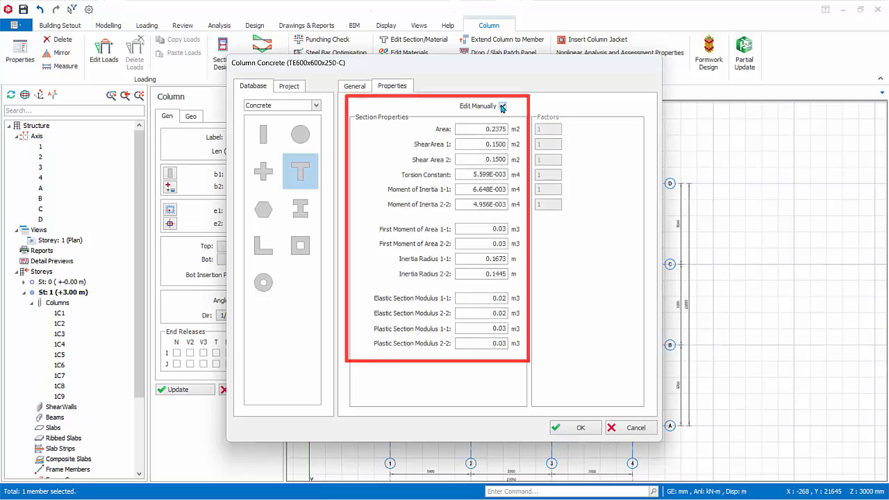
{"action": "left_click", "coordinate": [502, 105]}
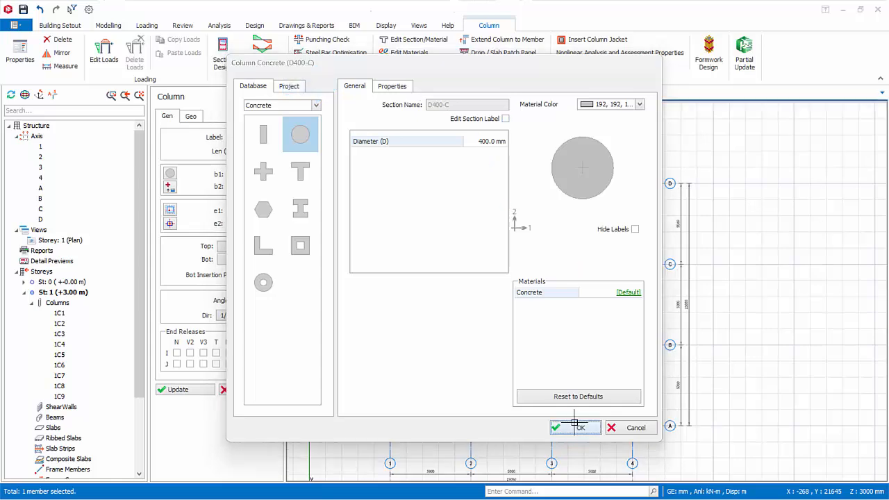
Confirm the 400 mm circular section for column 1C10 at B4 and close the panel.
{"action": "left_click", "coordinate": [577, 427]}
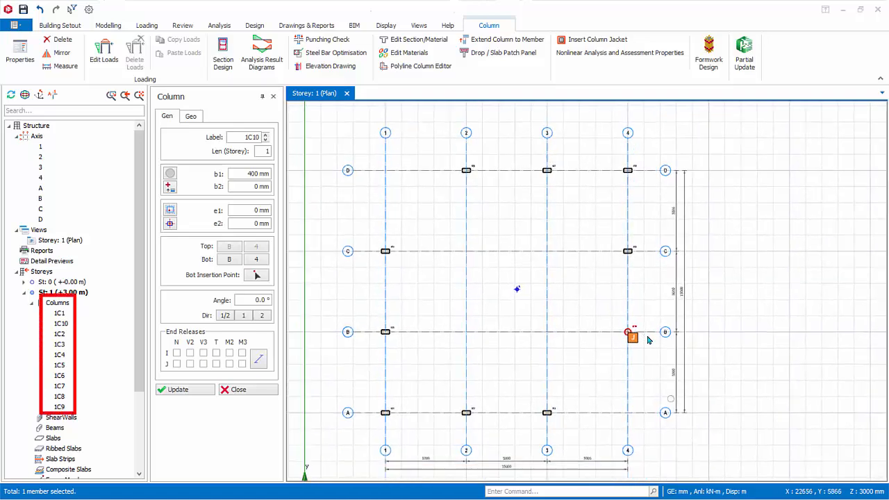
{"action": "mouse_move", "coordinate": [706, 291]}
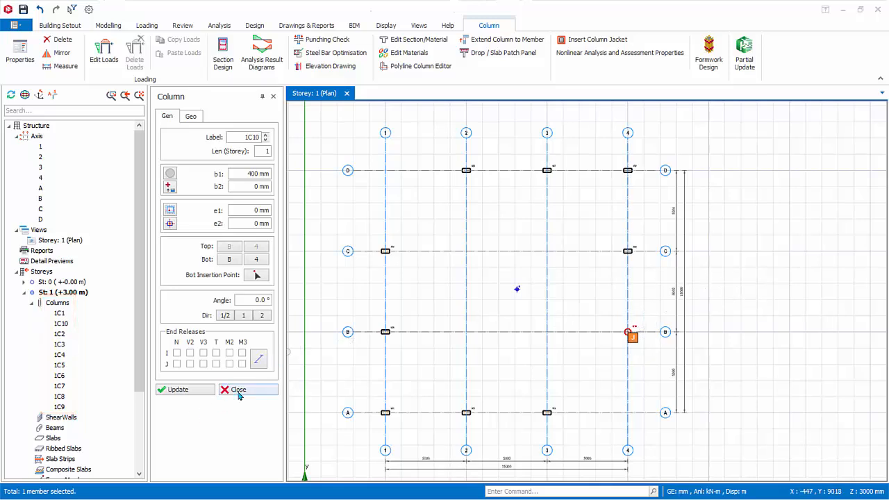
{"action": "left_click", "coordinate": [238, 390]}
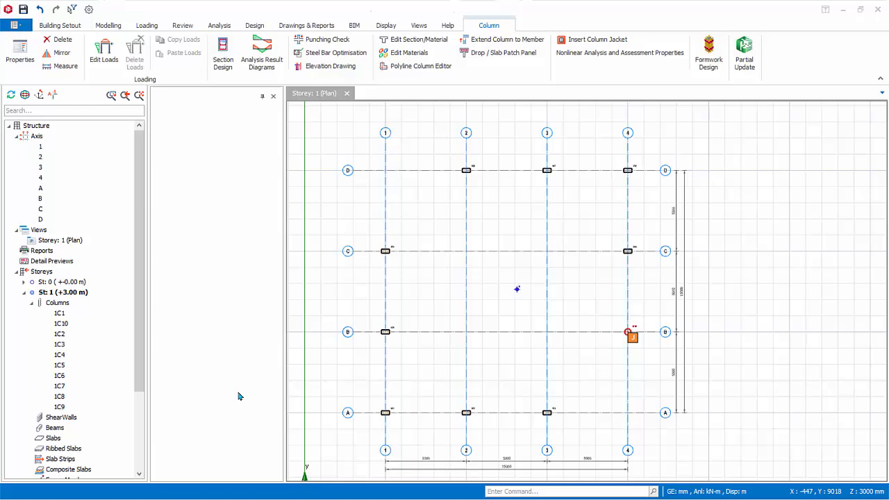
Clear the selection and open a zoomed-in 3D physical model view of Storey 1.
{"action": "left_click", "coordinate": [105, 26]}
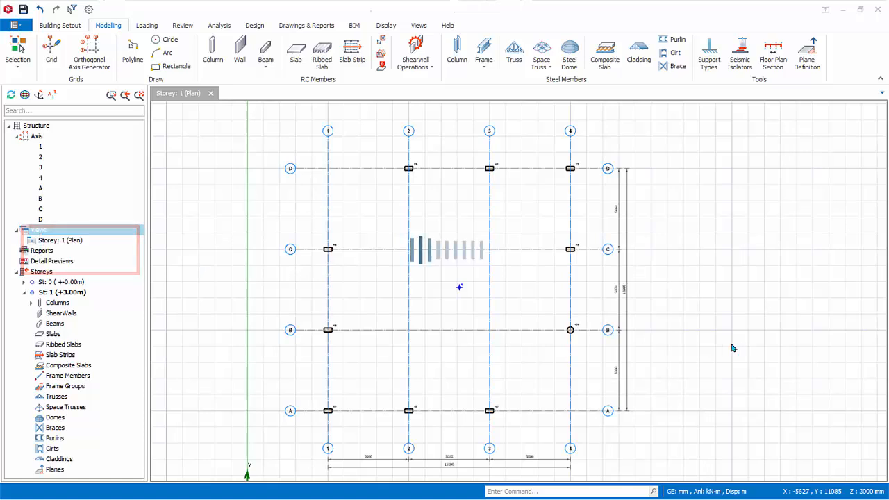
{"action": "left_click", "coordinate": [59, 251]}
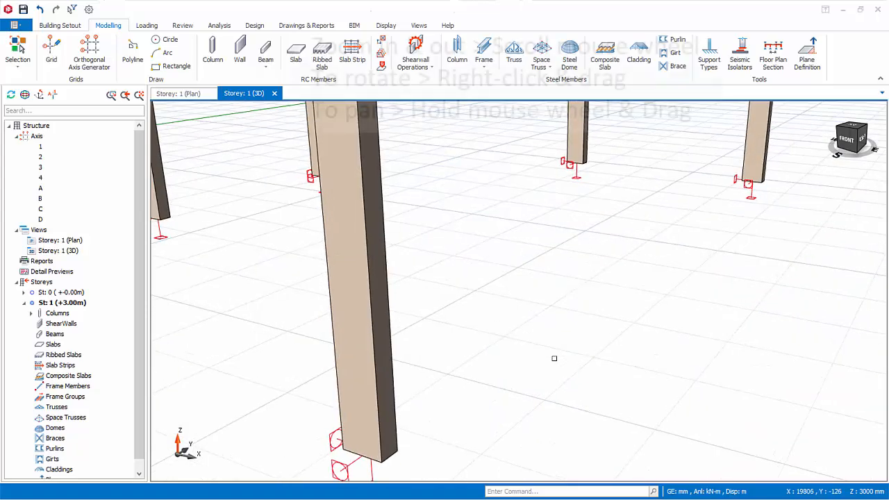
{"action": "scroll", "scroll_direction": "down", "scroll_amount": 3}
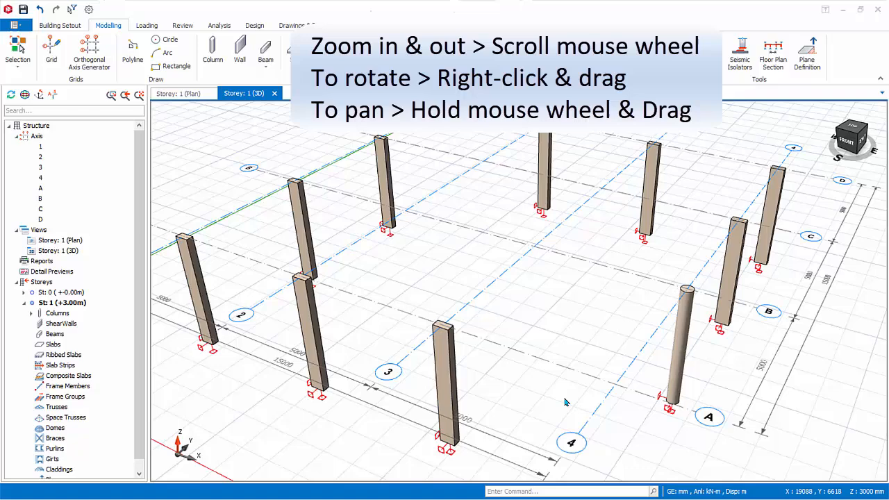
{"action": "left_click", "coordinate": [417, 25]}
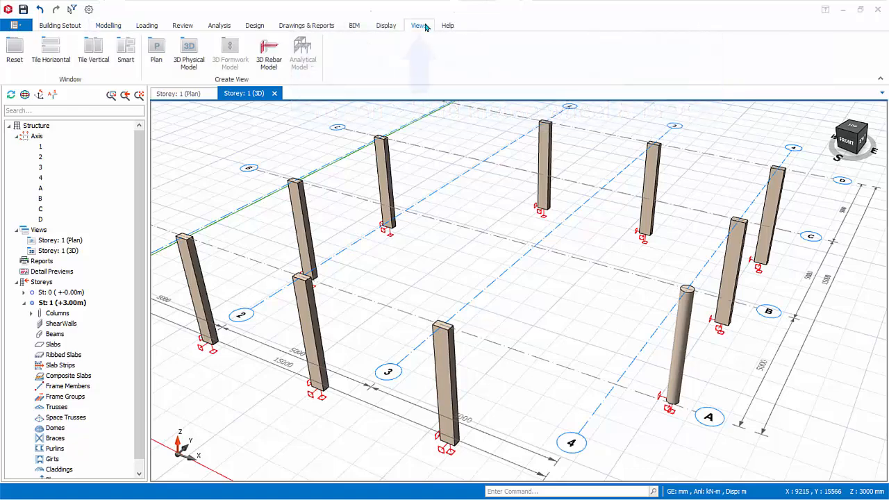
Try stacked and side-by-side tiling of the plan and 3D views, then restore single view.
{"action": "left_click", "coordinate": [50, 44]}
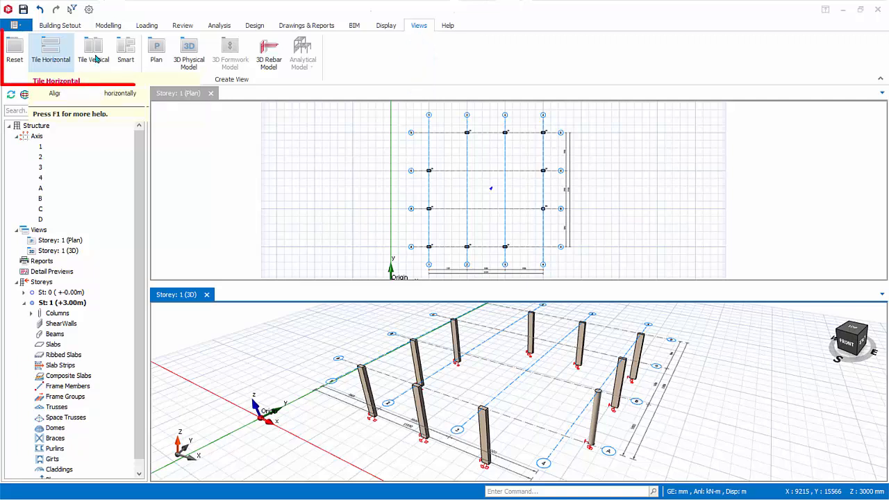
{"action": "left_click", "coordinate": [93, 52]}
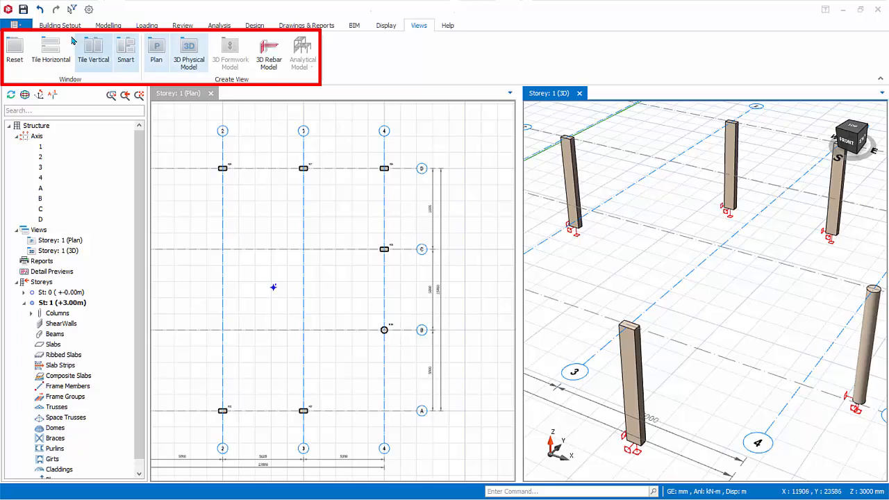
{"action": "left_click", "coordinate": [14, 49]}
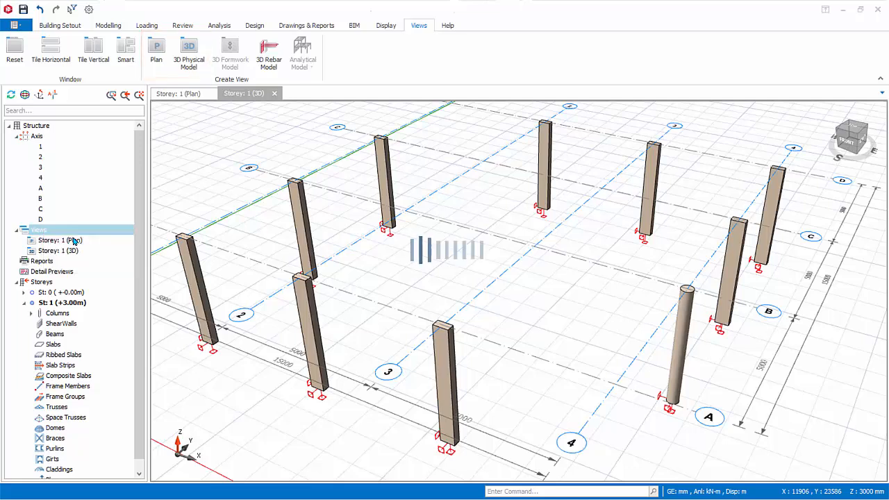
Open a second Storey 1 plan view, then close that duplicate with Close View.
{"action": "double_click", "coordinate": [61, 239]}
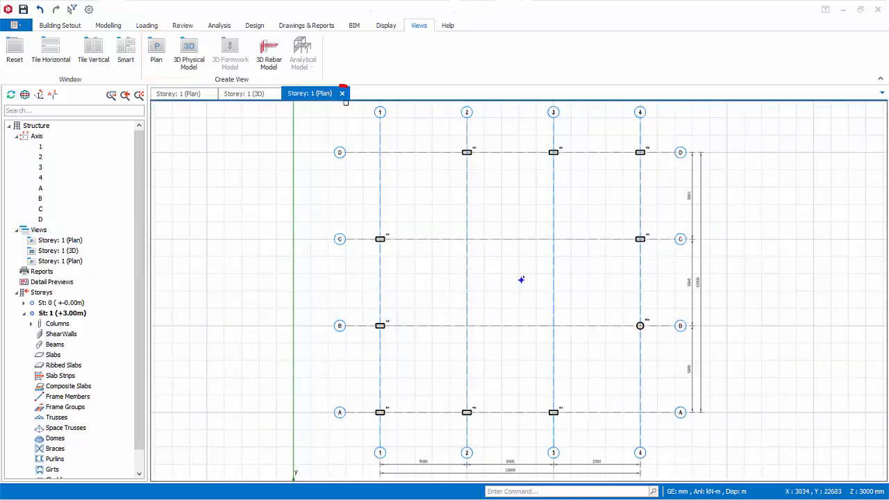
{"action": "mouse_move", "coordinate": [341, 94]}
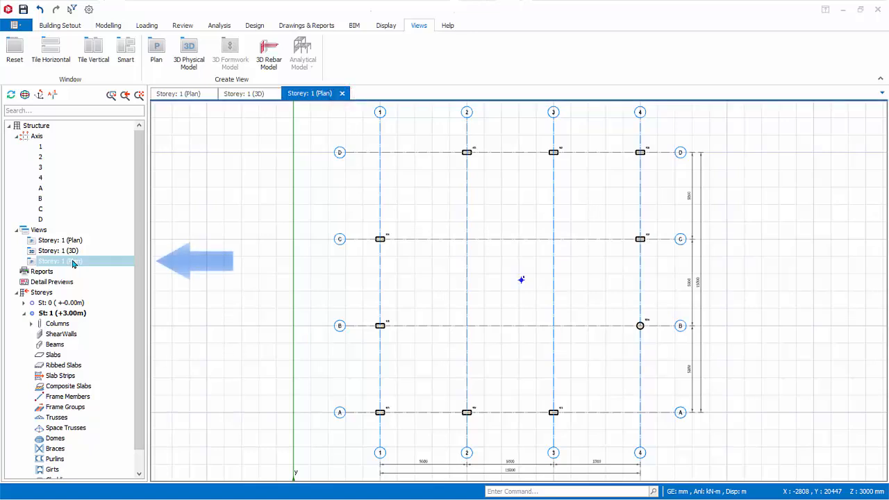
{"action": "right_click", "coordinate": [59, 261]}
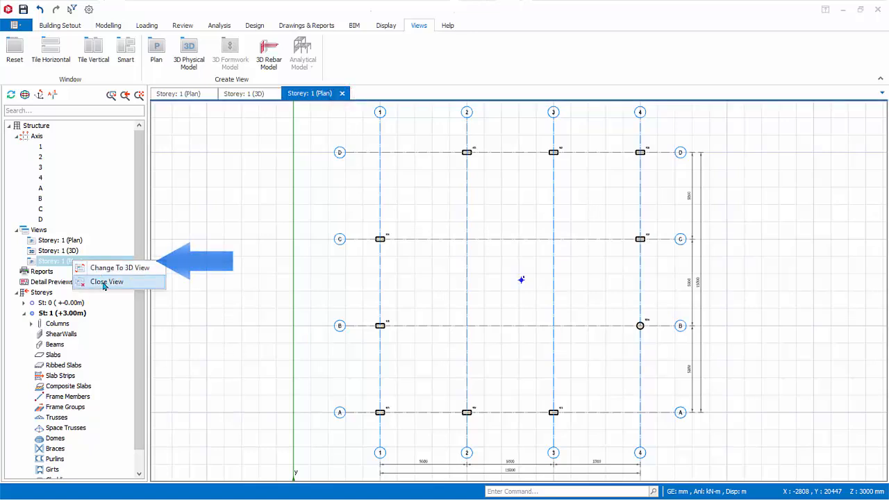
{"action": "left_click", "coordinate": [119, 268]}
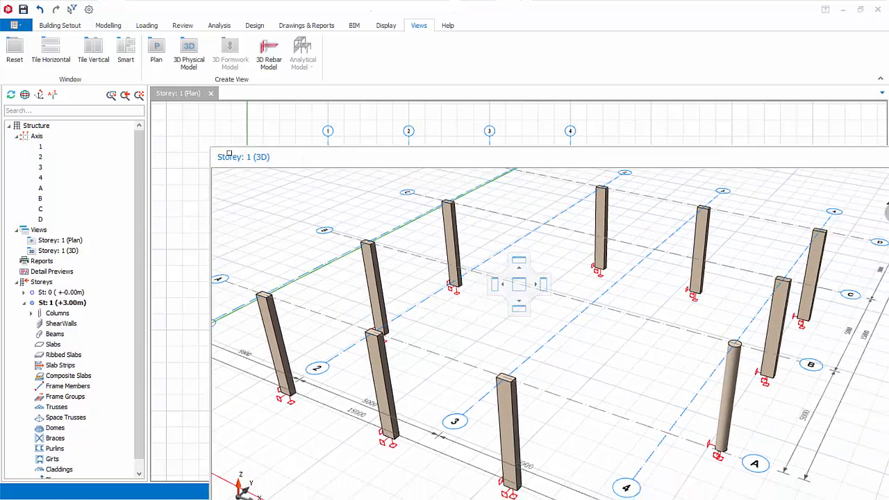
{"action": "mouse_move", "coordinate": [358, 162]}
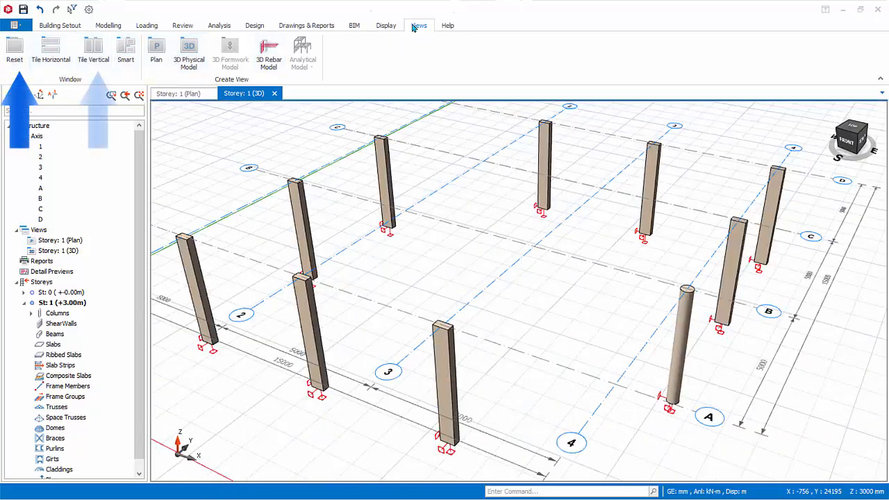
{"action": "left_click", "coordinate": [93, 50]}
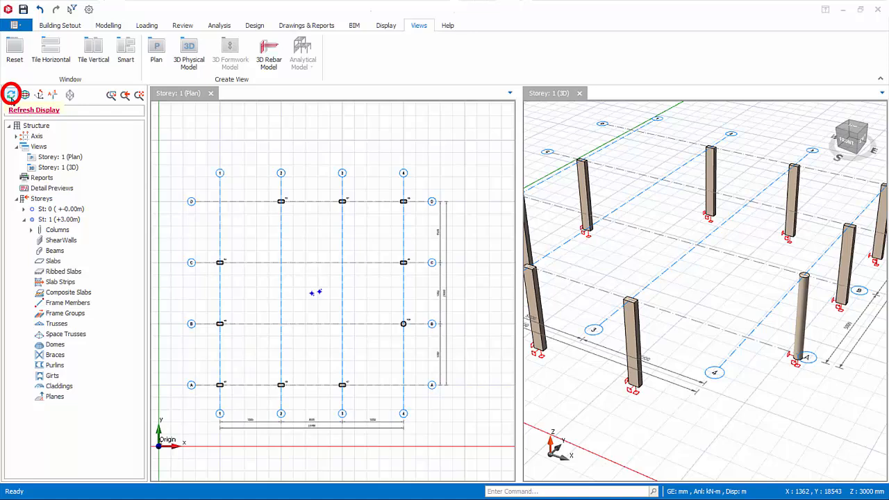
{"action": "left_click", "coordinate": [26, 94]}
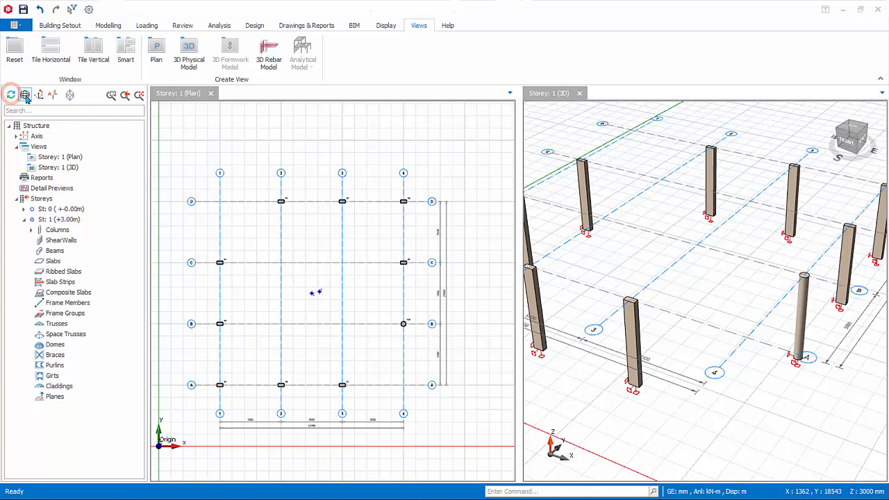
{"action": "mouse_move", "coordinate": [25, 96]}
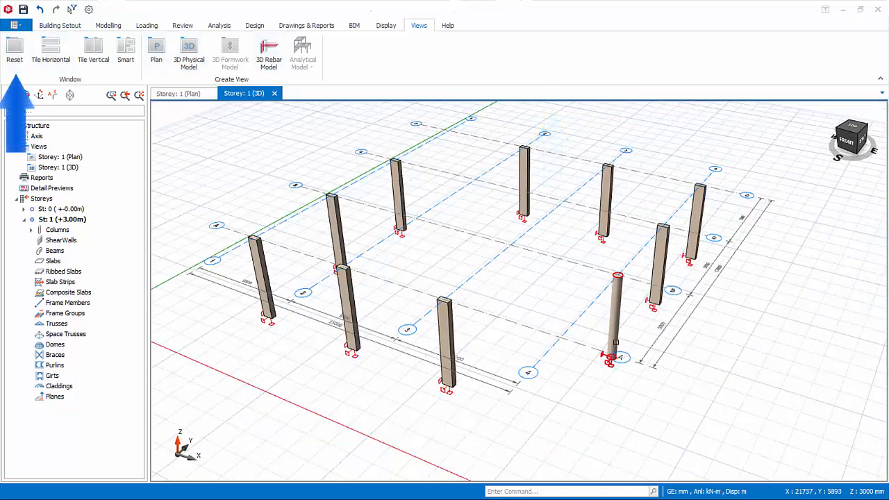
{"action": "left_click", "coordinate": [26, 95]}
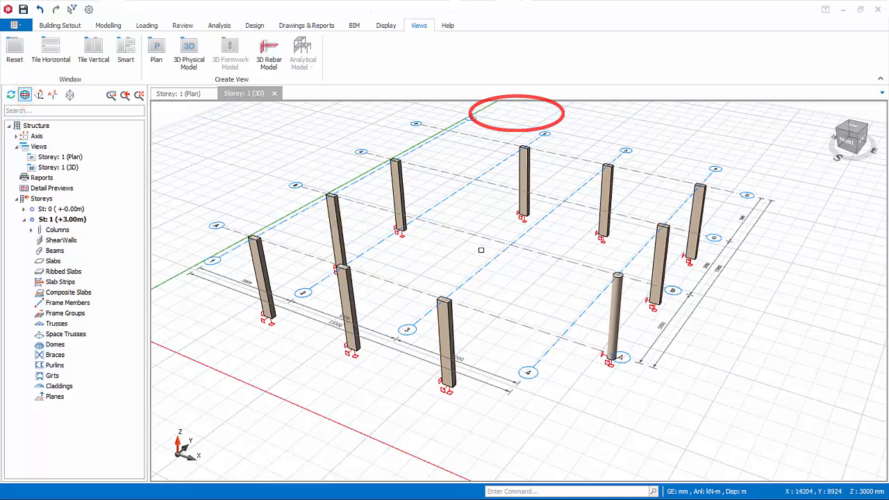
{"action": "left_click_drag", "start_coordinate": [482, 251], "coordinate": [511, 257]}
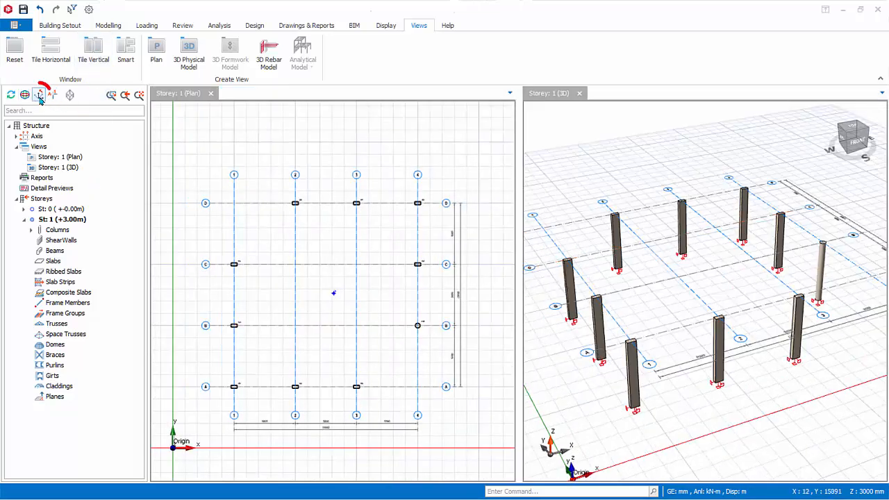
{"action": "mouse_move", "coordinate": [40, 96]}
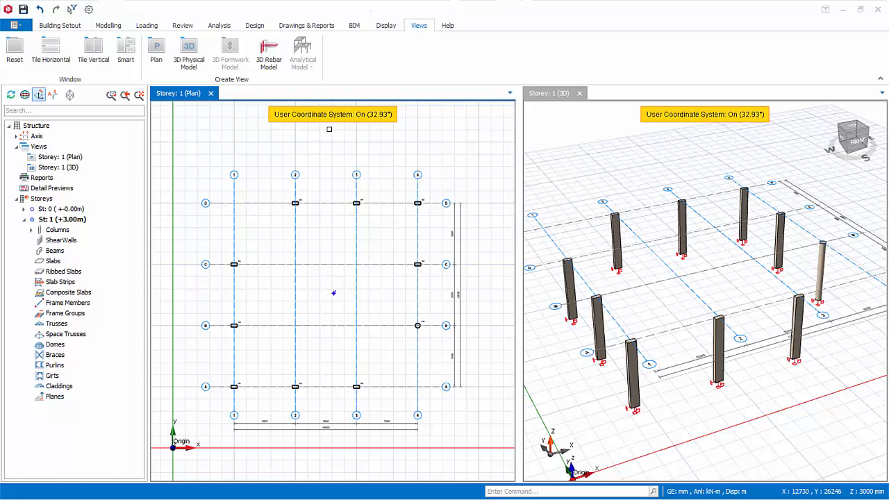
Turn the user coordinate system off and show axis indicators along the plan edges.
{"action": "left_click", "coordinate": [39, 95]}
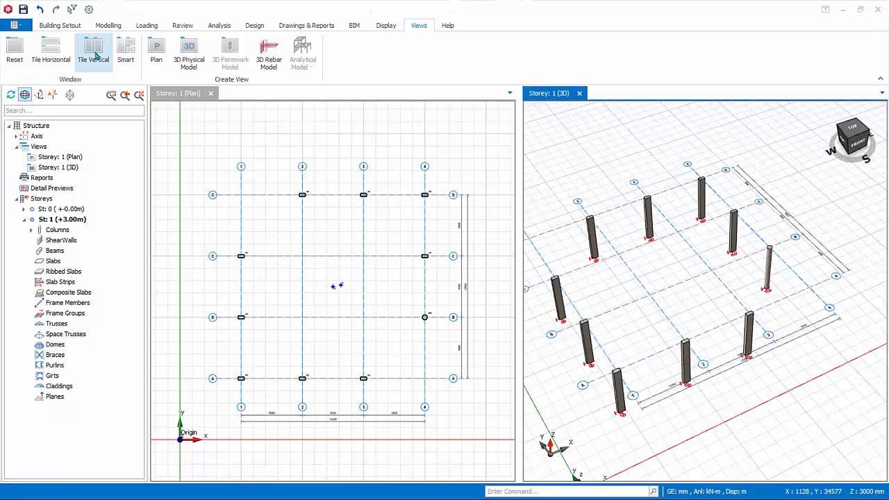
{"action": "mouse_move", "coordinate": [96, 52]}
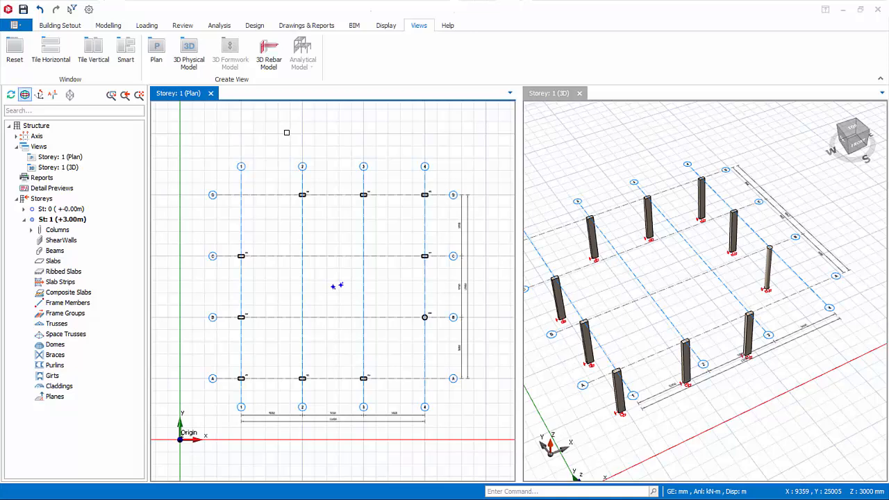
{"action": "mouse_move", "coordinate": [58, 94]}
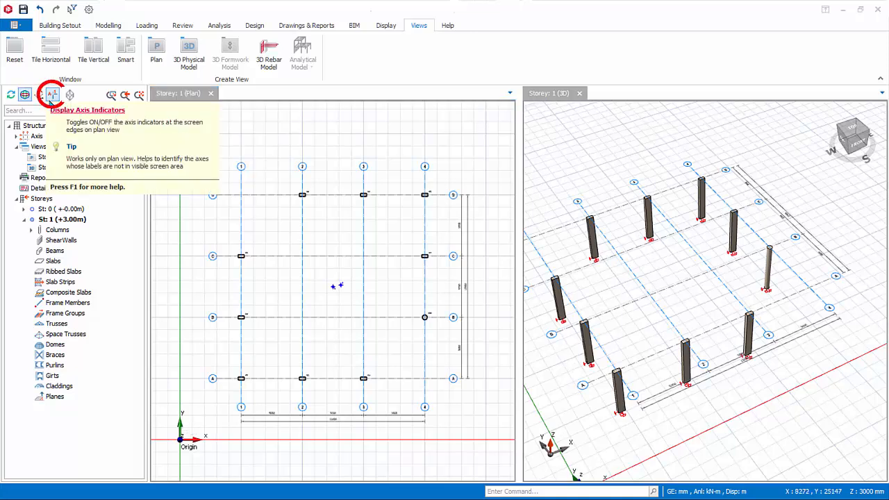
{"action": "left_click", "coordinate": [50, 95]}
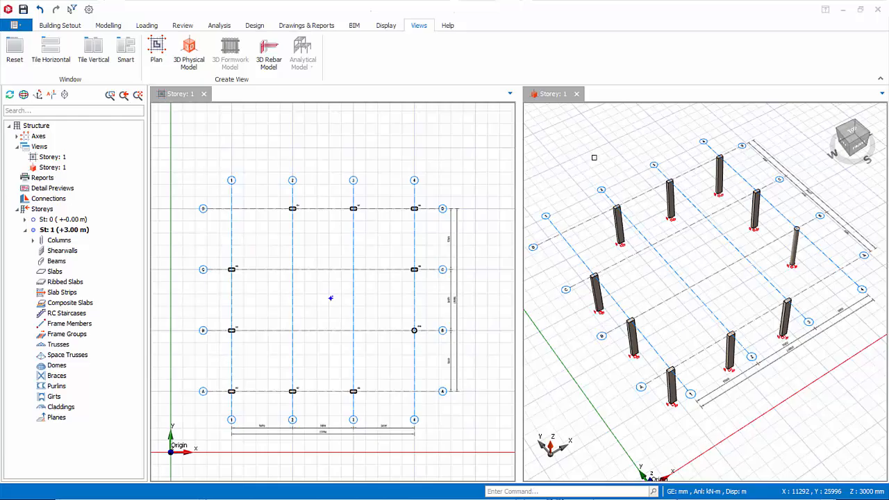
Zoom the plan view in on columns 1C4 and 1C8.
{"action": "left_click", "coordinate": [550, 94]}
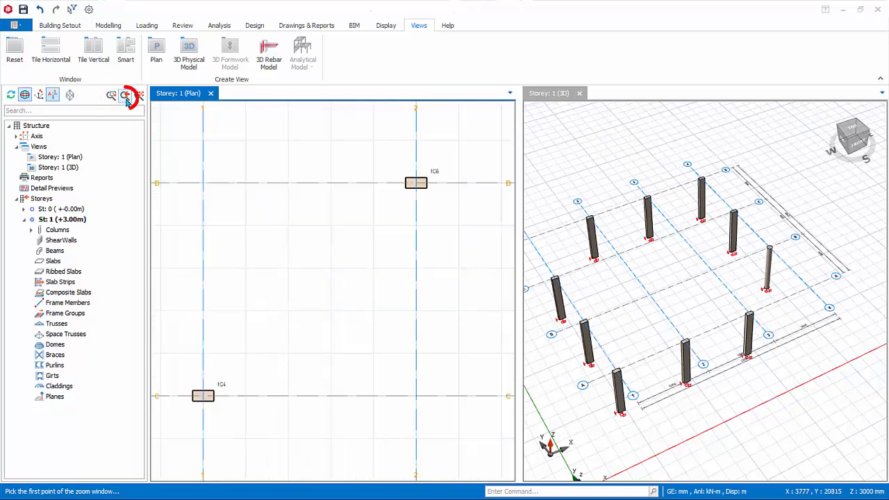
Revert to the earlier plan zoom, then pick column 1C9 from Storey 1's column list.
{"action": "left_click", "coordinate": [126, 95]}
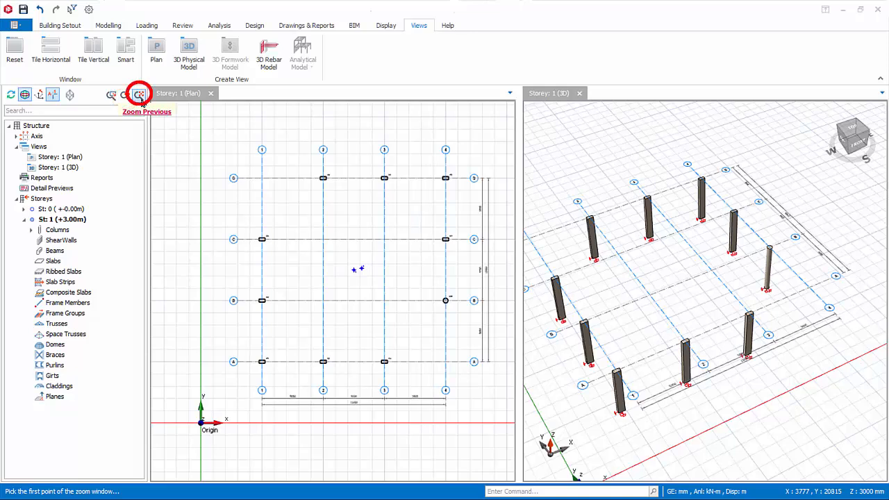
{"action": "left_click", "coordinate": [139, 94]}
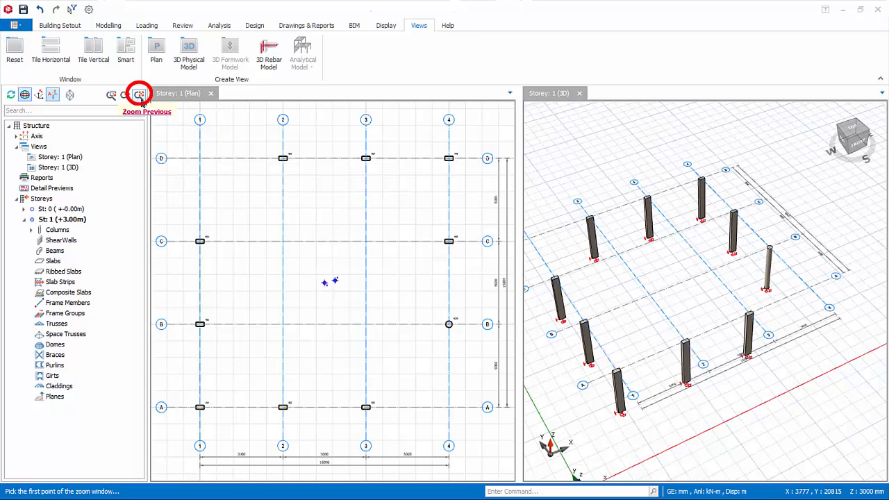
{"action": "left_click", "coordinate": [31, 230]}
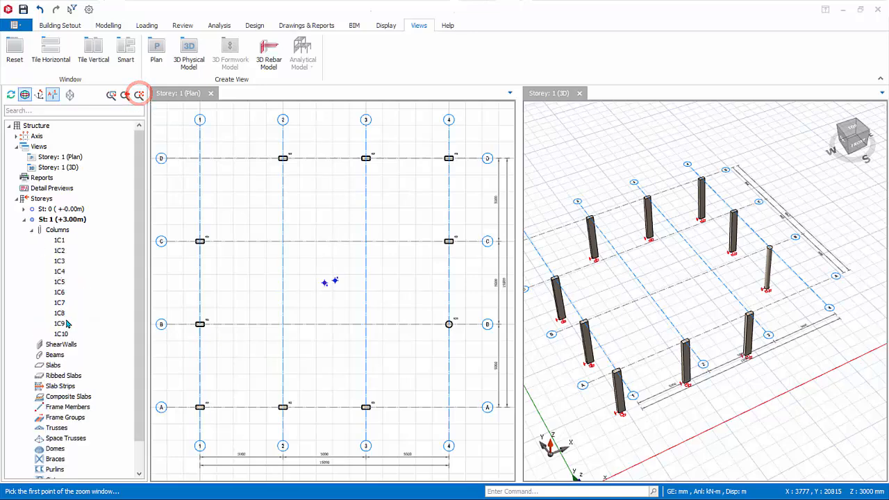
{"action": "left_click", "coordinate": [59, 323]}
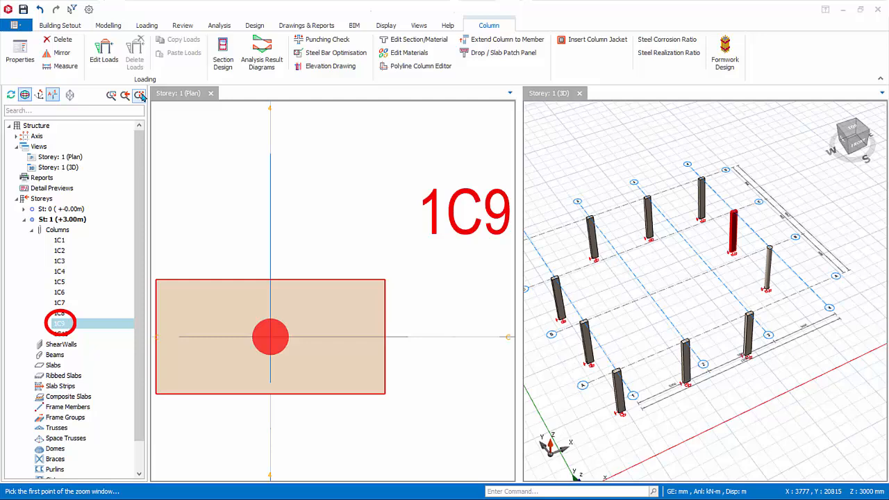
{"action": "mouse_move", "coordinate": [141, 97]}
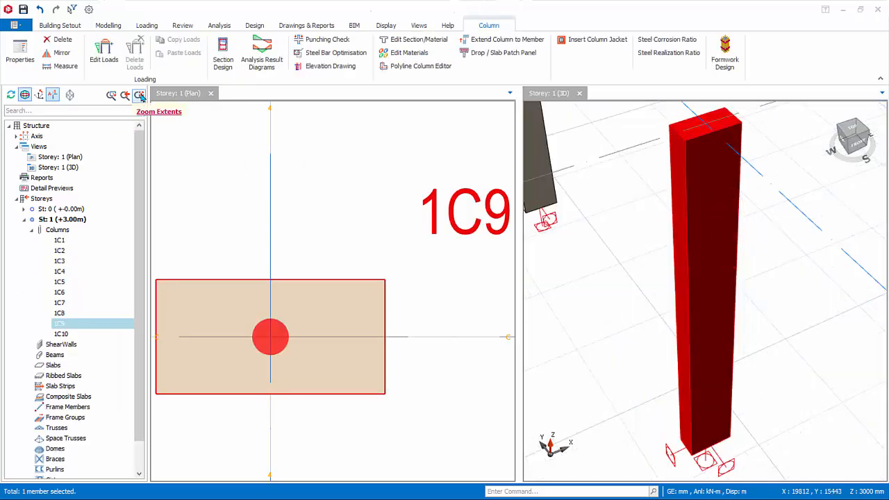
{"action": "left_click", "coordinate": [109, 23]}
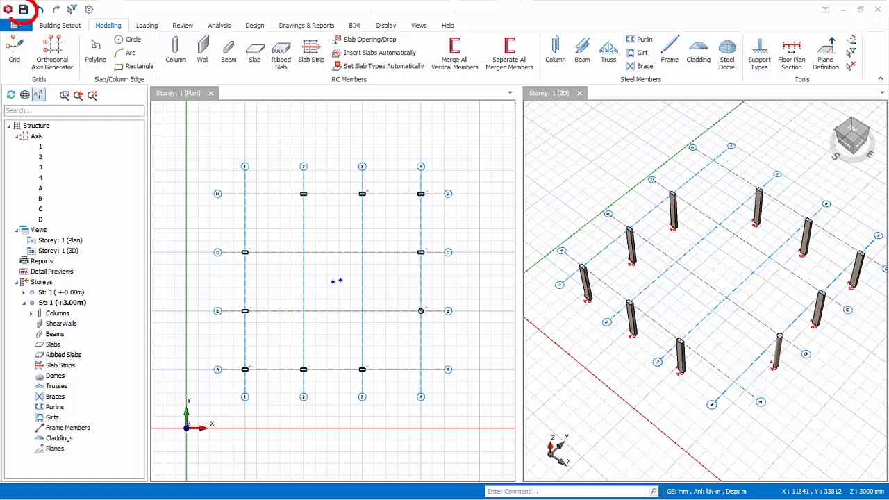
Save the project and dismiss the saving progress window.
{"action": "left_click", "coordinate": [26, 12]}
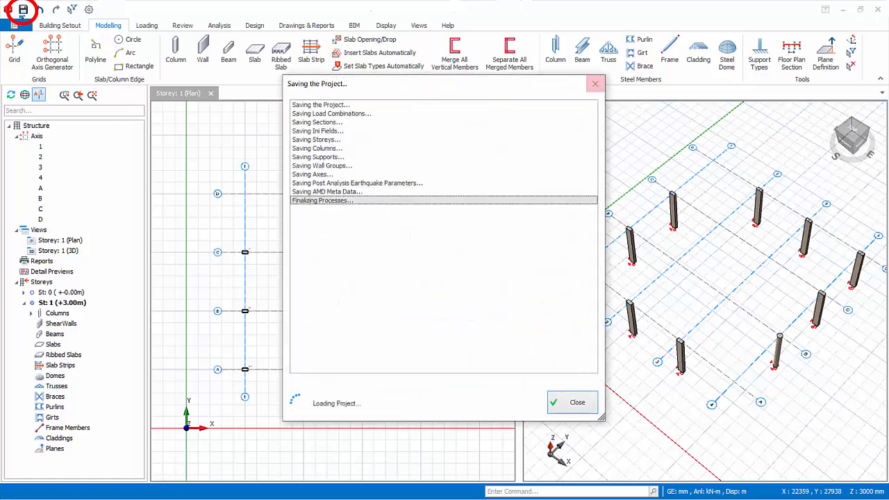
{"action": "left_click", "coordinate": [571, 402]}
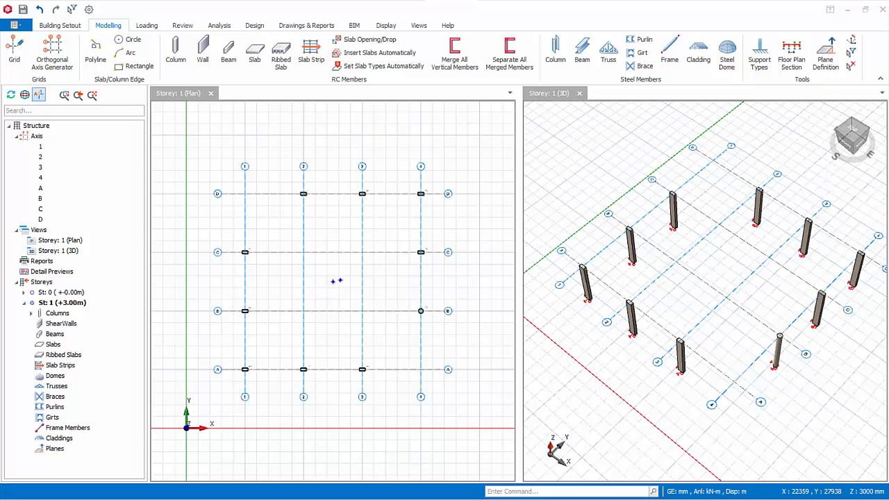
{"action": "left_click", "coordinate": [417, 25]}
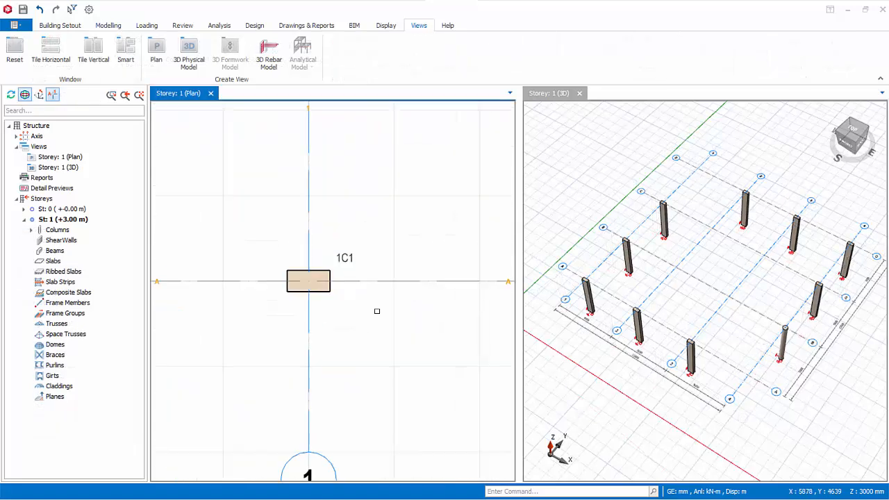
Select column 1C1 and open its Properties showing the 500 × 250 mm section.
{"action": "left_click", "coordinate": [308, 281]}
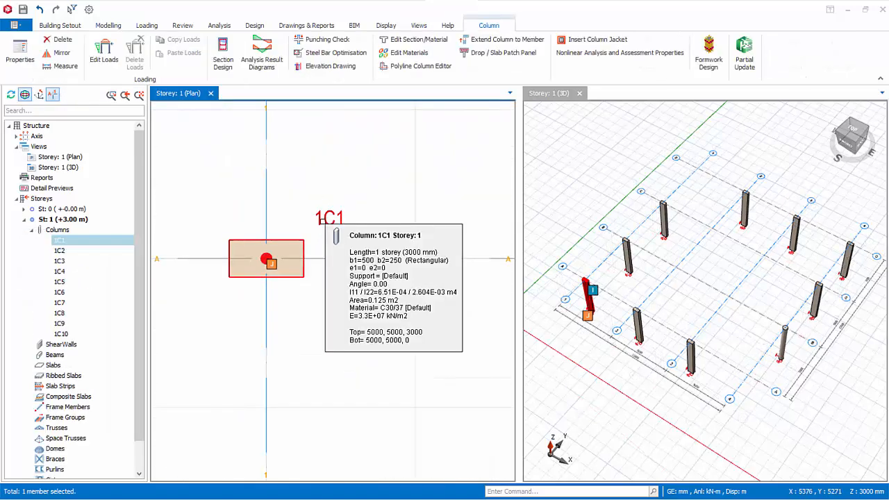
{"action": "right_click", "coordinate": [266, 258]}
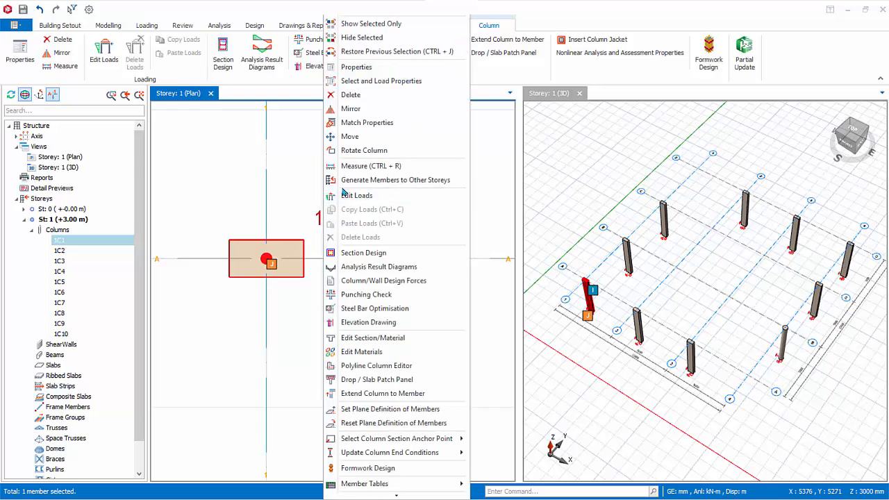
{"action": "left_click", "coordinate": [359, 67]}
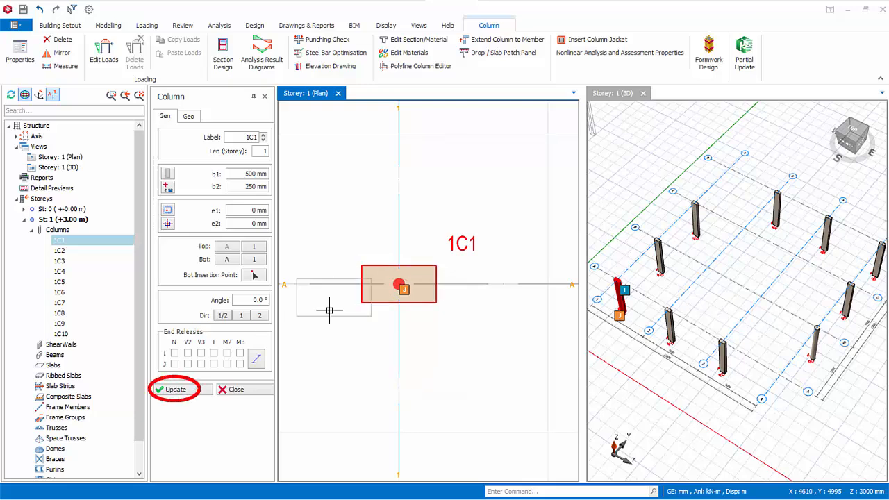
{"action": "left_click", "coordinate": [176, 389]}
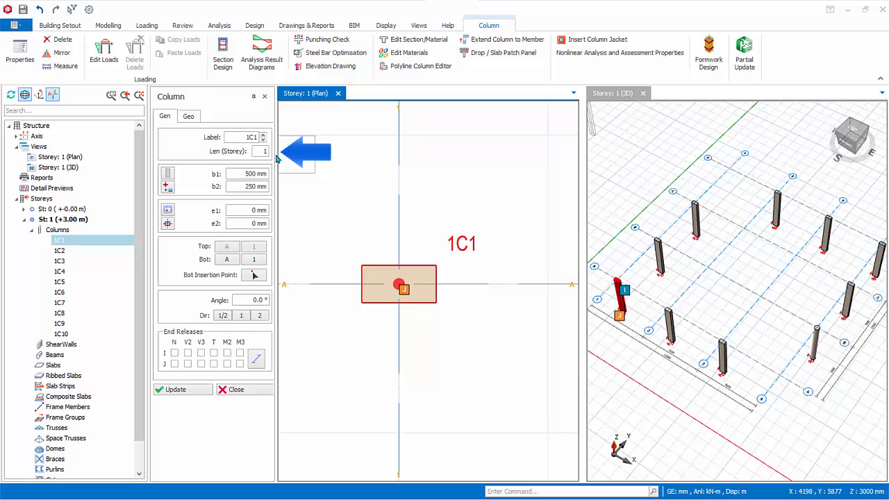
{"action": "mouse_move", "coordinate": [299, 246]}
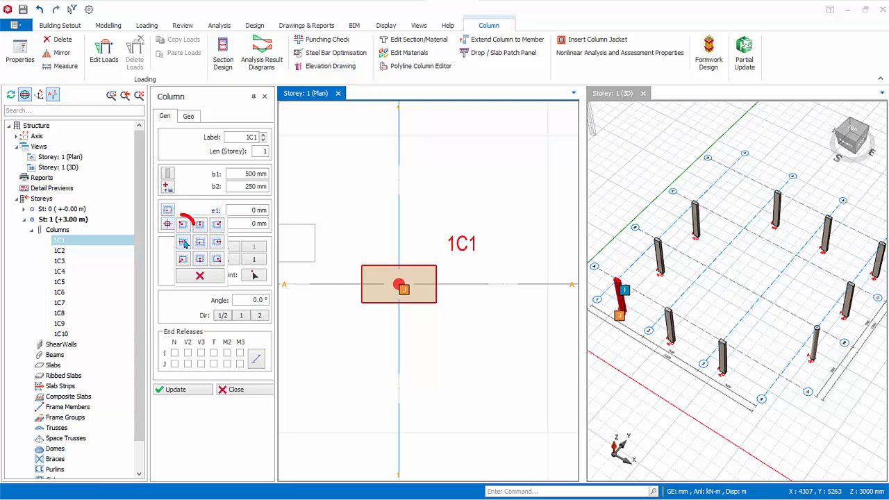
Resize column 1C1 to 600 × 300 mm with 50 mm and -25 mm eccentricities.
{"action": "left_click", "coordinate": [183, 224]}
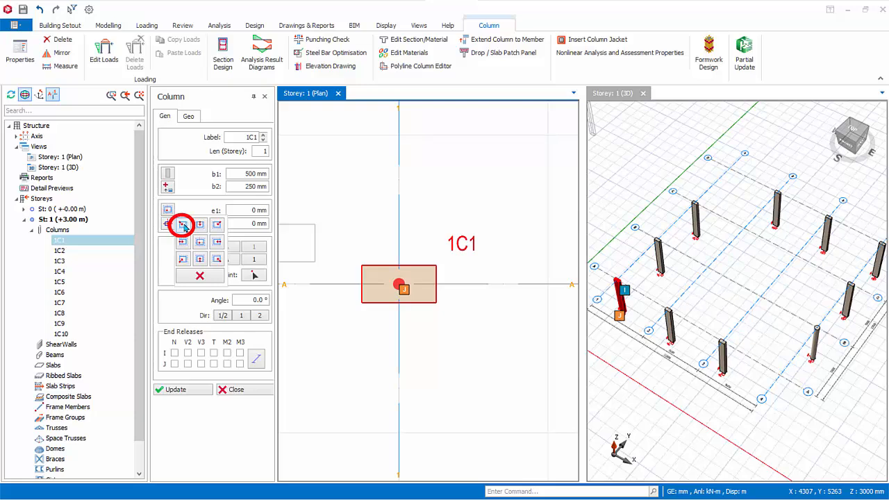
{"action": "left_click", "coordinate": [183, 224]}
{"action": "type", "text": "300"}
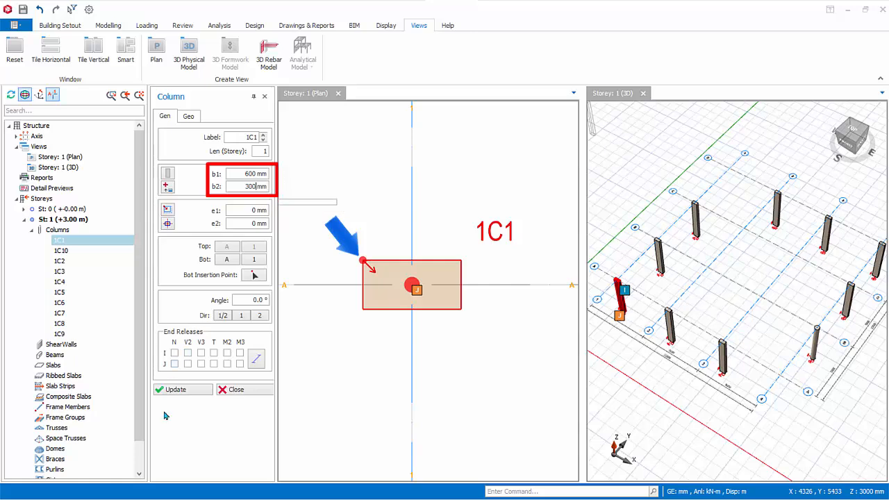
{"action": "left_click", "coordinate": [176, 389]}
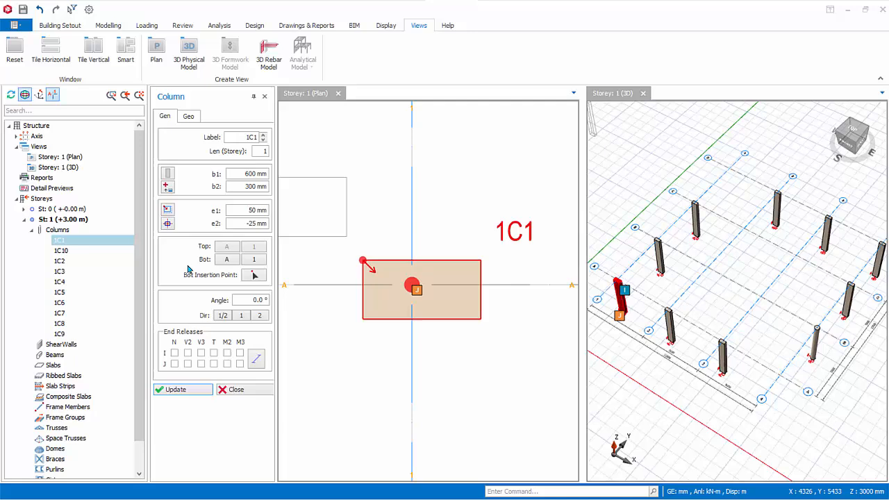
{"action": "left_click", "coordinate": [167, 210]}
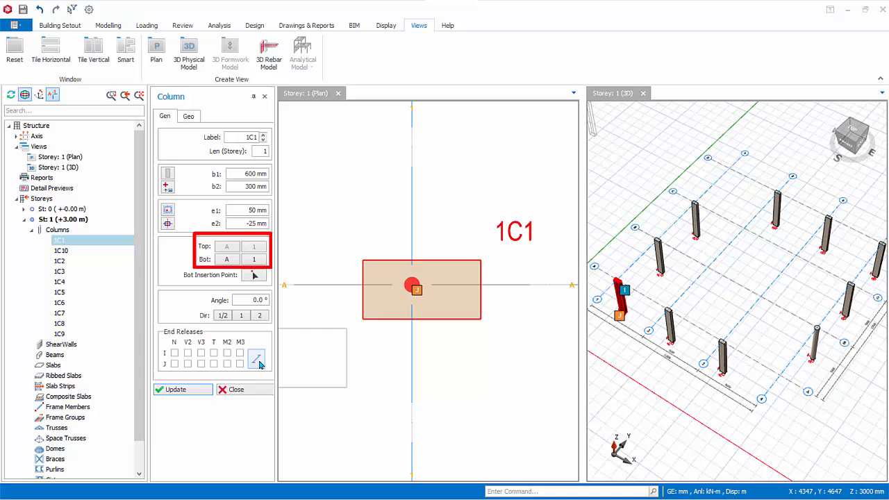
{"action": "left_click", "coordinate": [257, 358]}
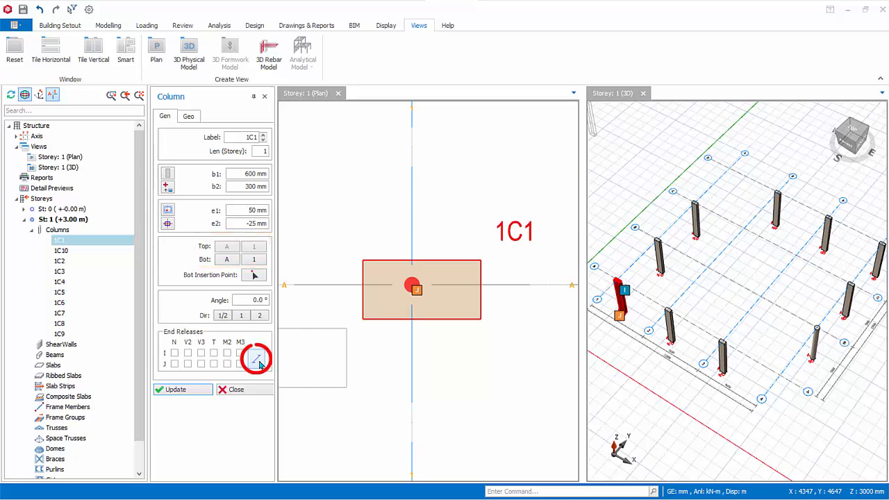
{"action": "left_click", "coordinate": [228, 363]}
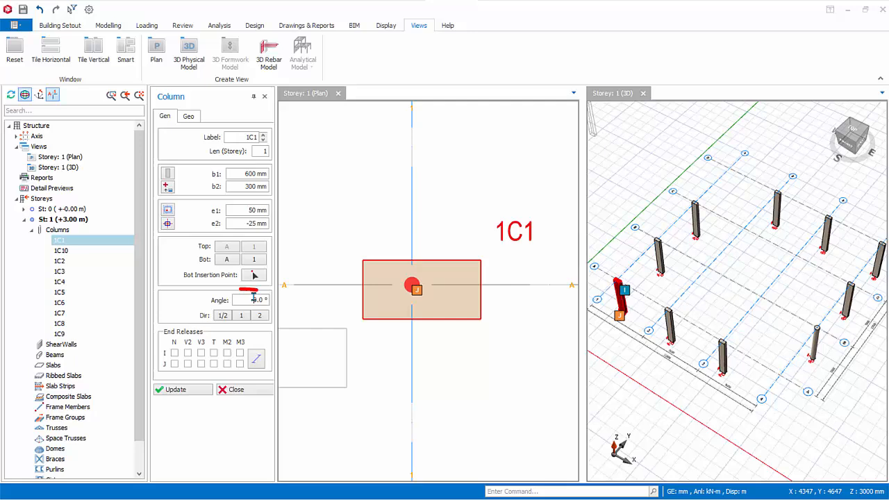
{"action": "left_click", "coordinate": [253, 300]}
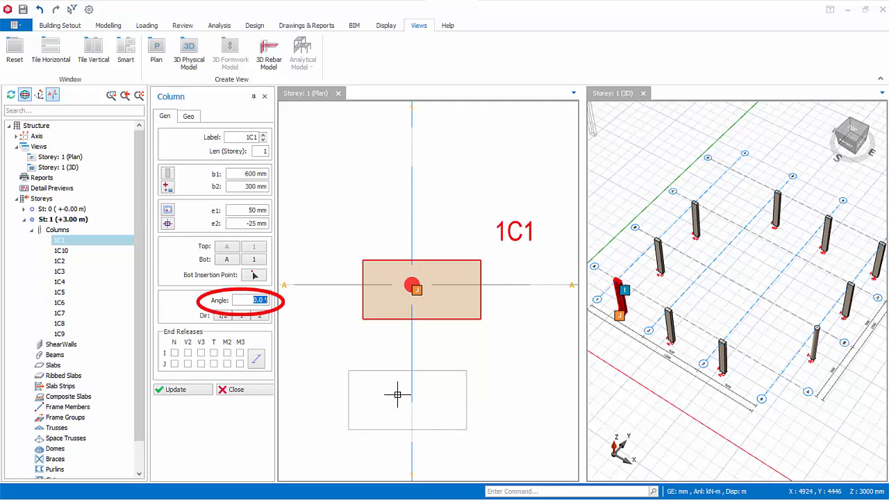
{"action": "mouse_move", "coordinate": [372, 372]}
{"action": "type", "text": "45"}
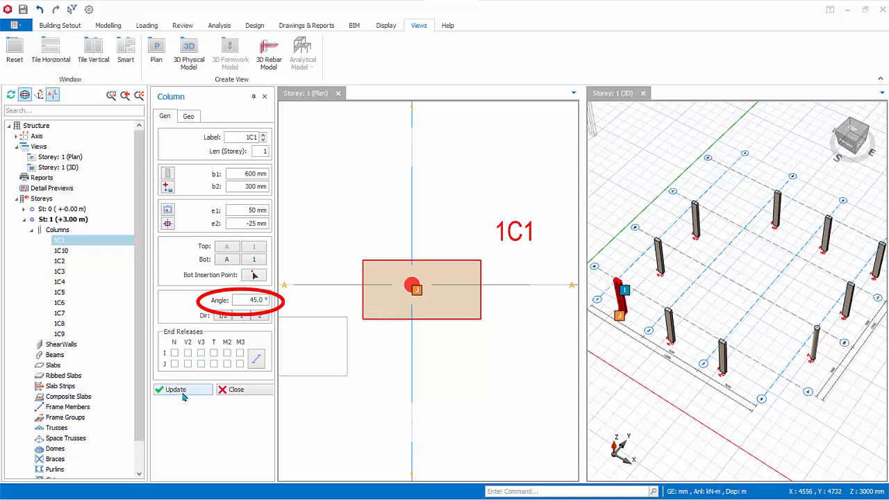
{"action": "left_click", "coordinate": [175, 389]}
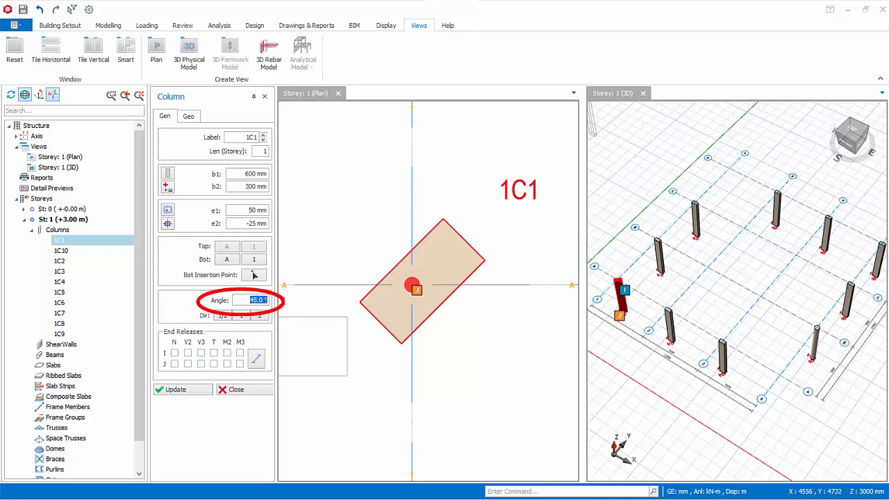
{"action": "left_click", "coordinate": [175, 389]}
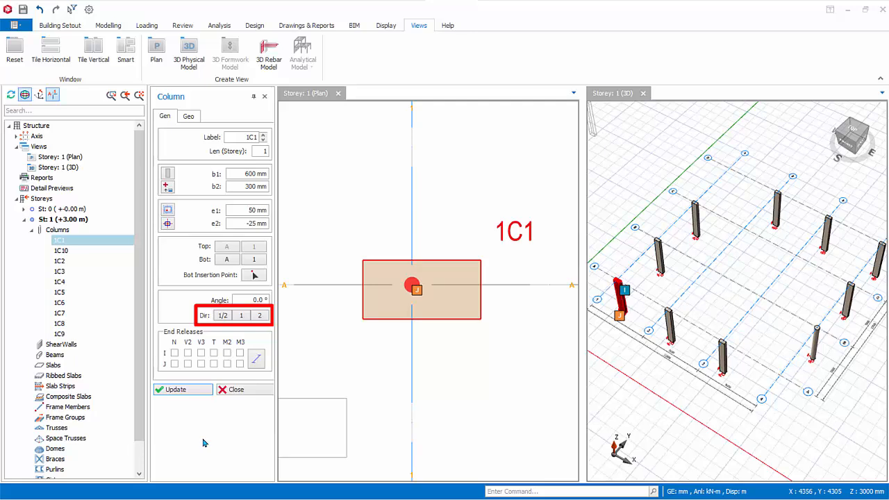
{"action": "mouse_move", "coordinate": [206, 443]}
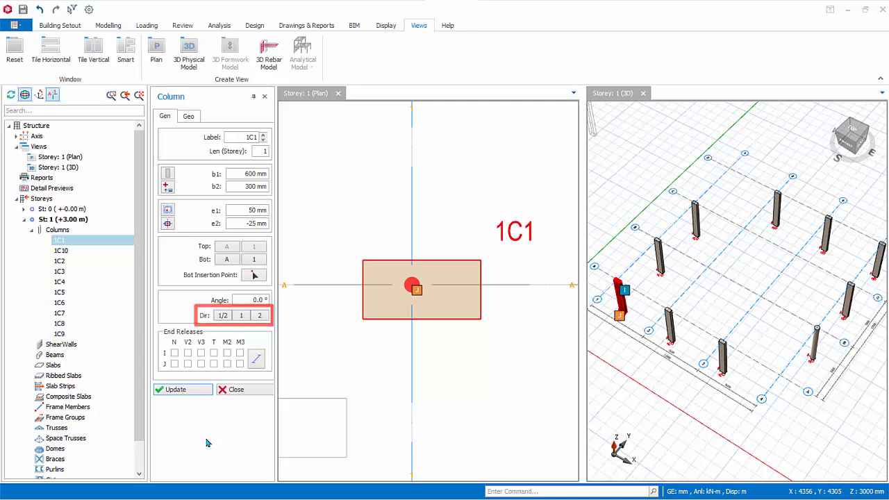
{"action": "left_click", "coordinate": [188, 116]}
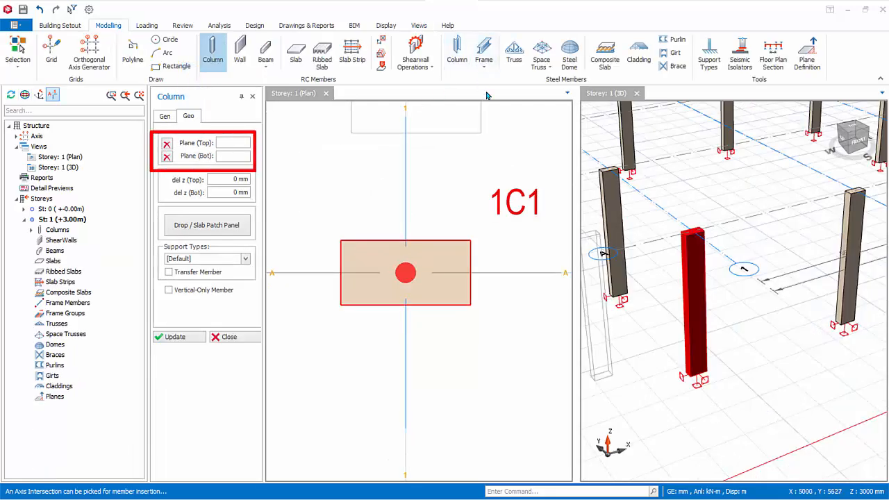
{"action": "mouse_move", "coordinate": [483, 101]}
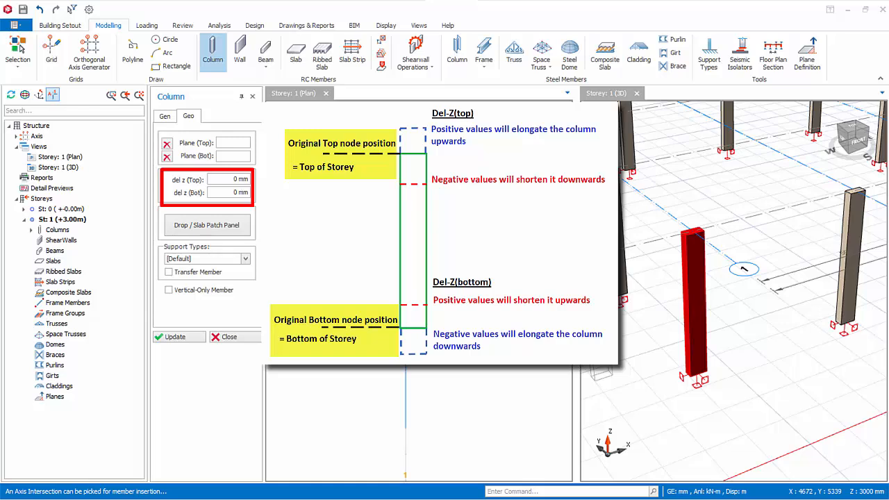
{"action": "mouse_move", "coordinate": [744, 267]}
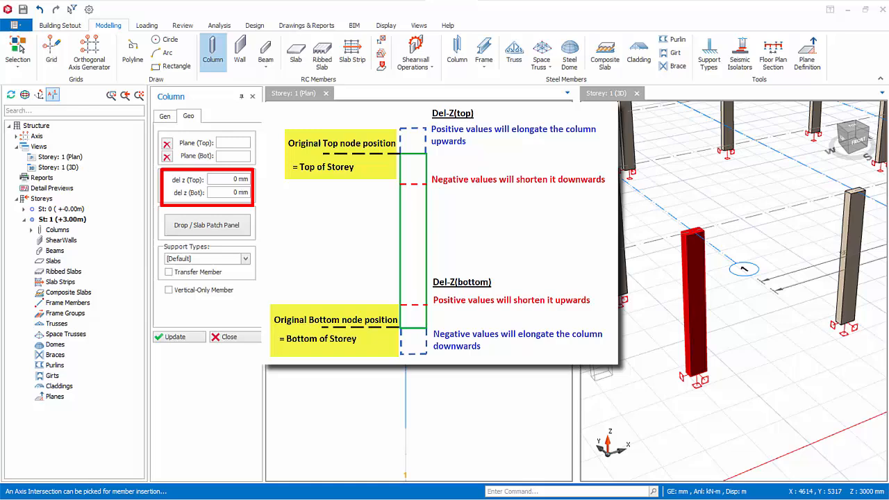
{"action": "mouse_move", "coordinate": [244, 201]}
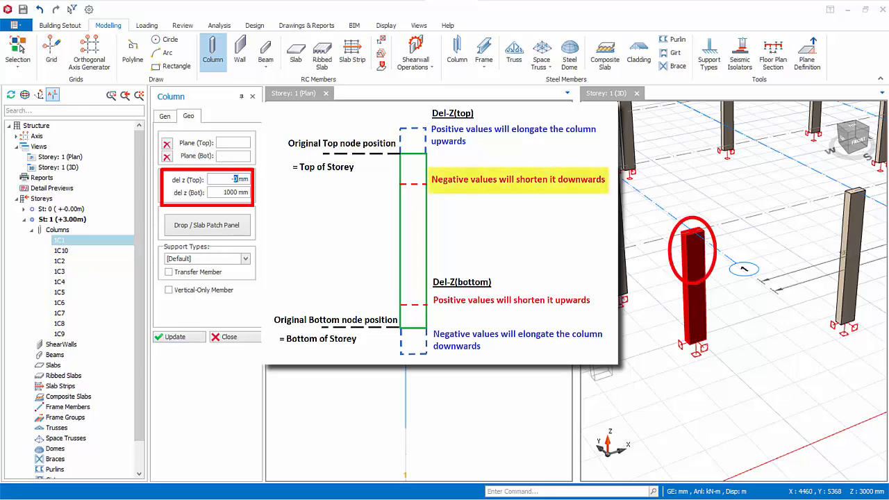
Set column 1C1's top offset to -1000 mm and bottom offset to 1000 mm.
{"action": "type", "text": "-1000"}
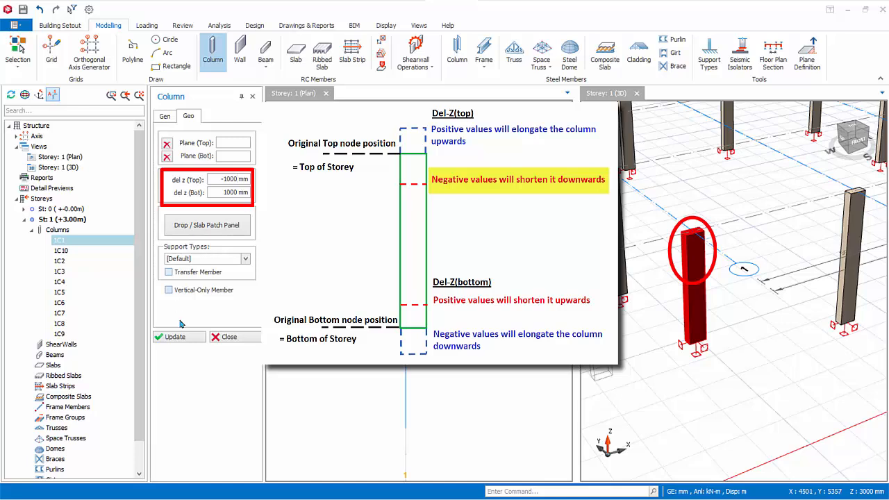
{"action": "left_click", "coordinate": [175, 337]}
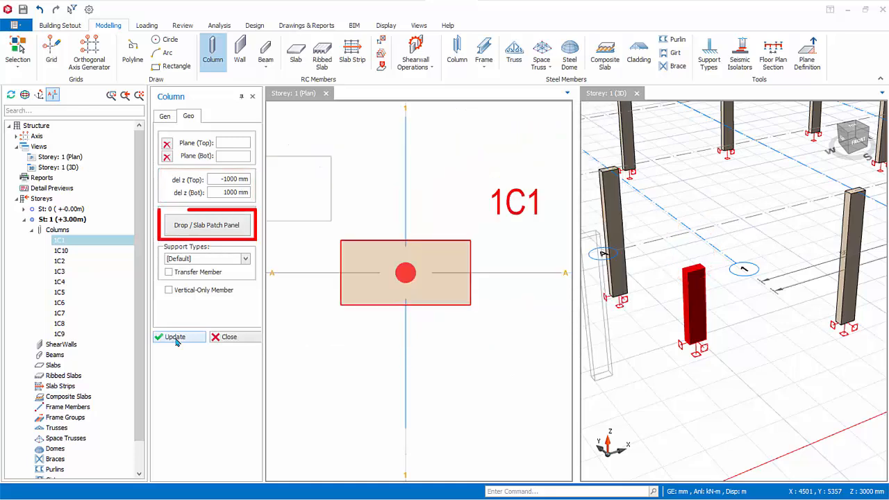
{"action": "left_click", "coordinate": [206, 225]}
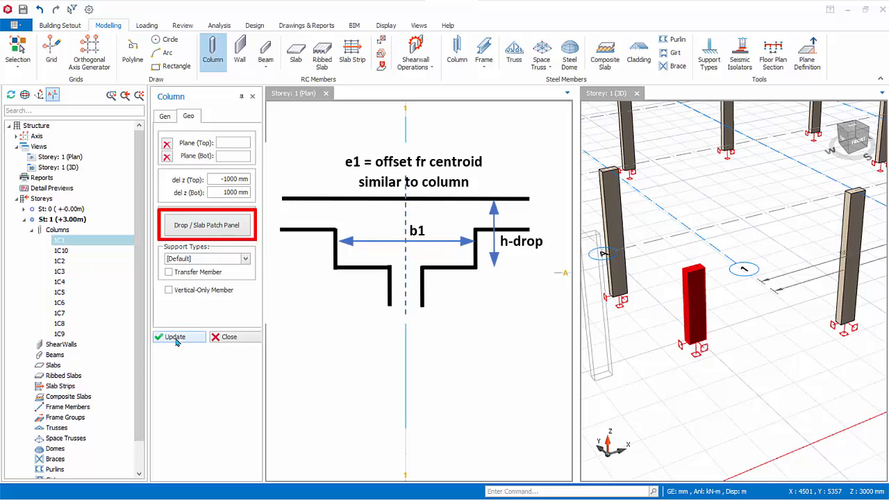
{"action": "left_click", "coordinate": [175, 337]}
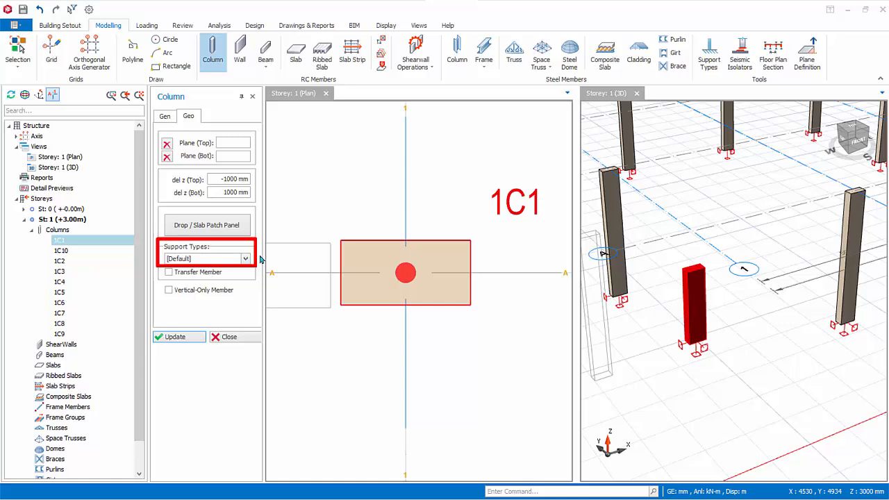
{"action": "left_click", "coordinate": [245, 259]}
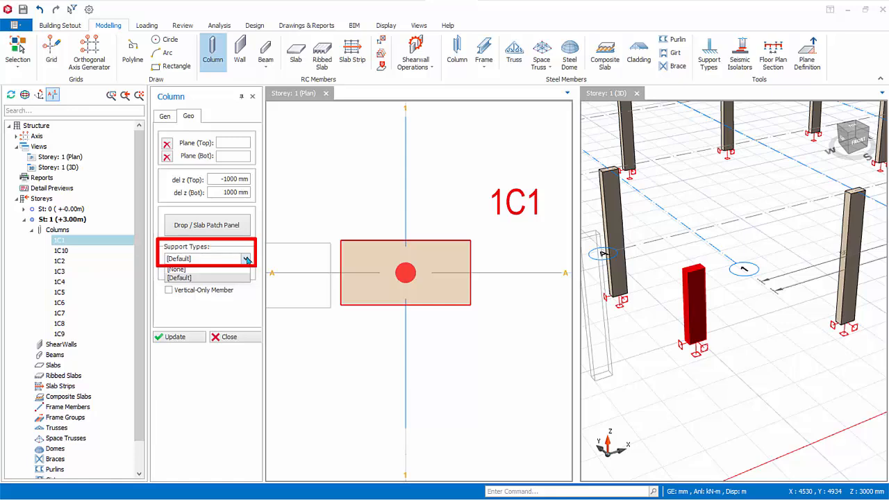
{"action": "left_click", "coordinate": [247, 259]}
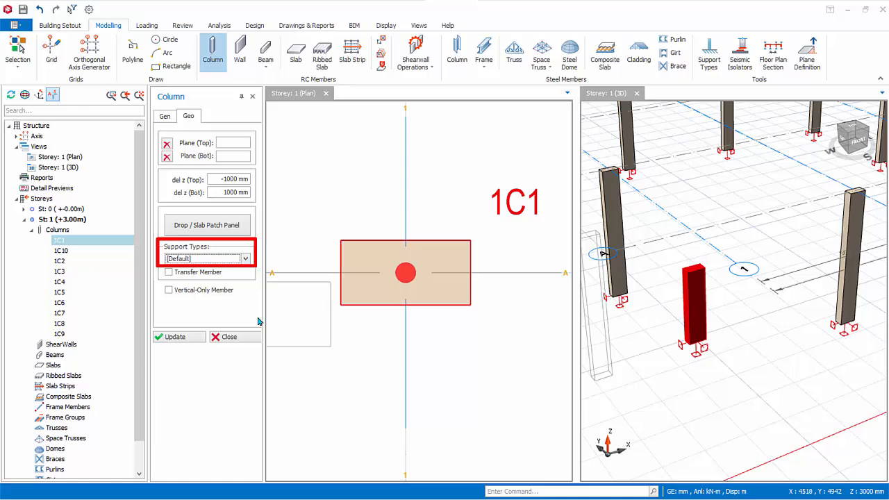
{"action": "mouse_move", "coordinate": [261, 319]}
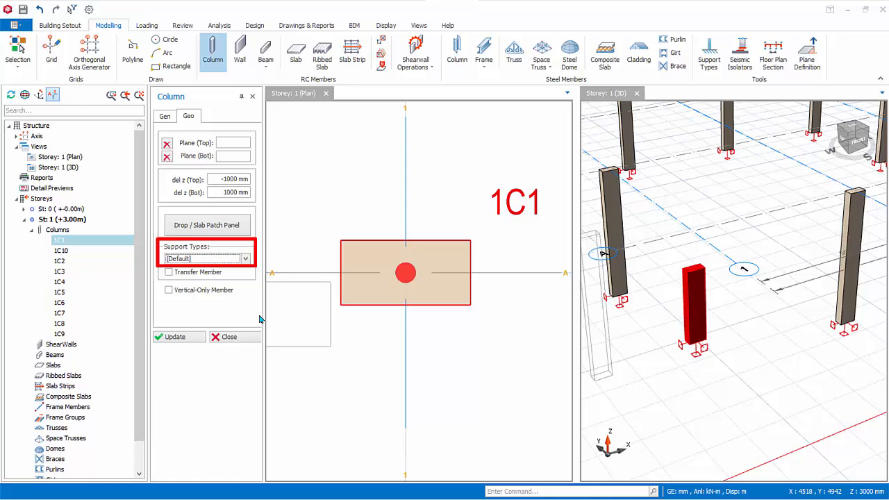
{"action": "mouse_move", "coordinate": [258, 301]}
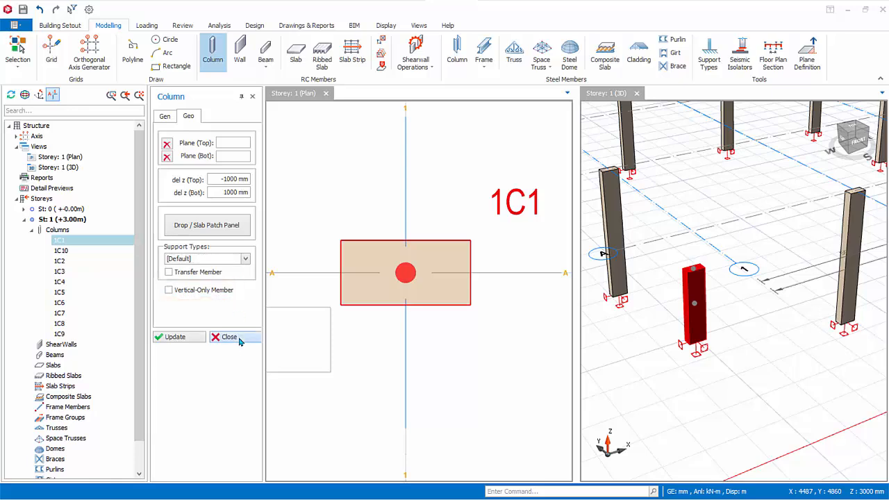
Delete column 1C1 and place a default 500 × 250 mm column at its intersection.
{"action": "left_click", "coordinate": [223, 337]}
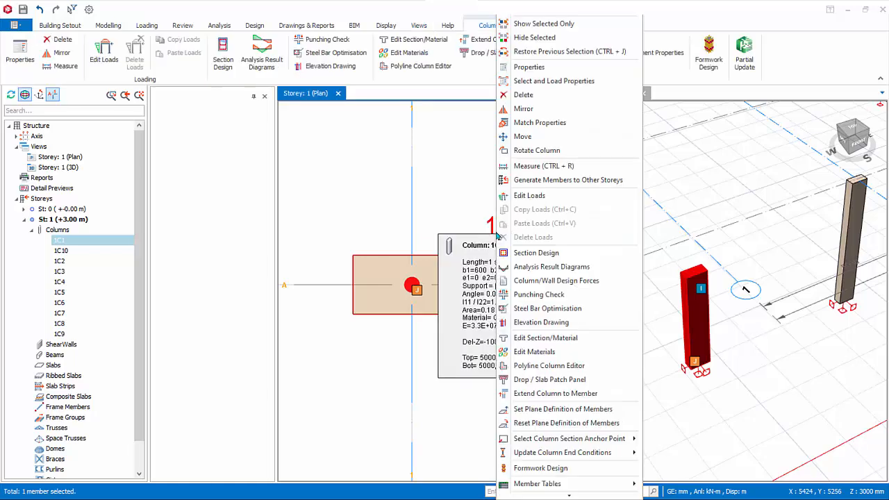
{"action": "mouse_move", "coordinate": [539, 95]}
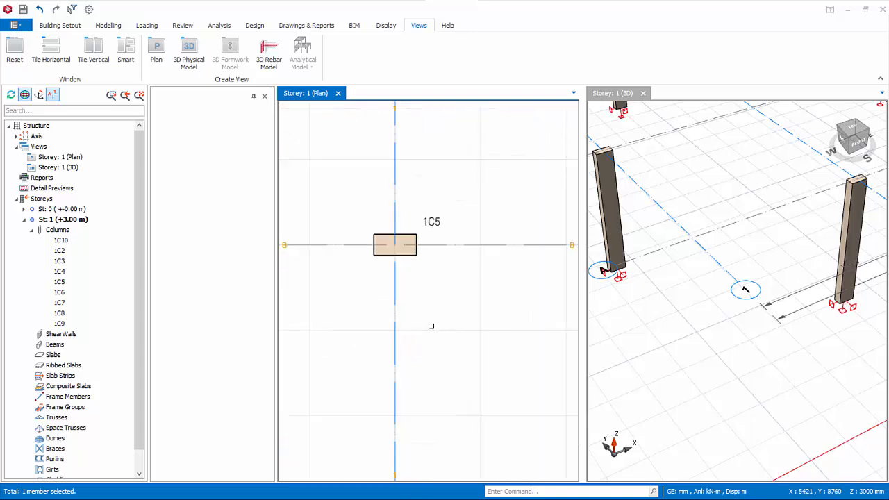
{"action": "right_click", "coordinate": [395, 244]}
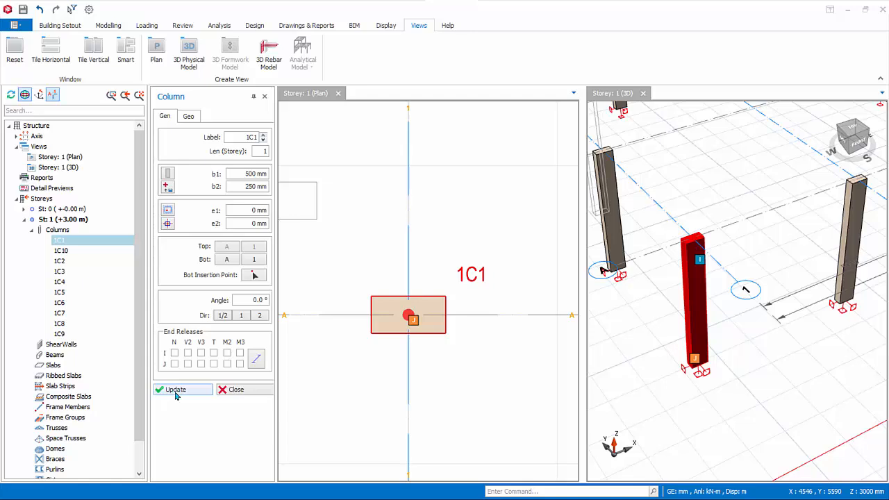
{"action": "left_click", "coordinate": [175, 389]}
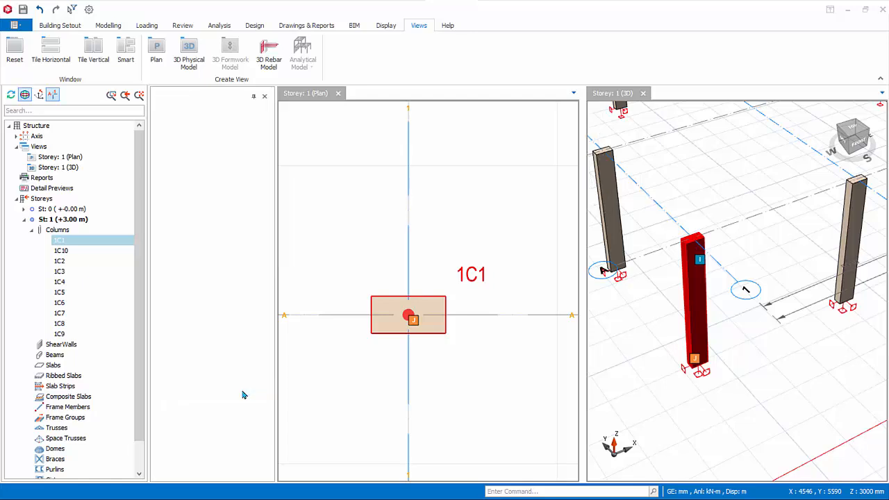